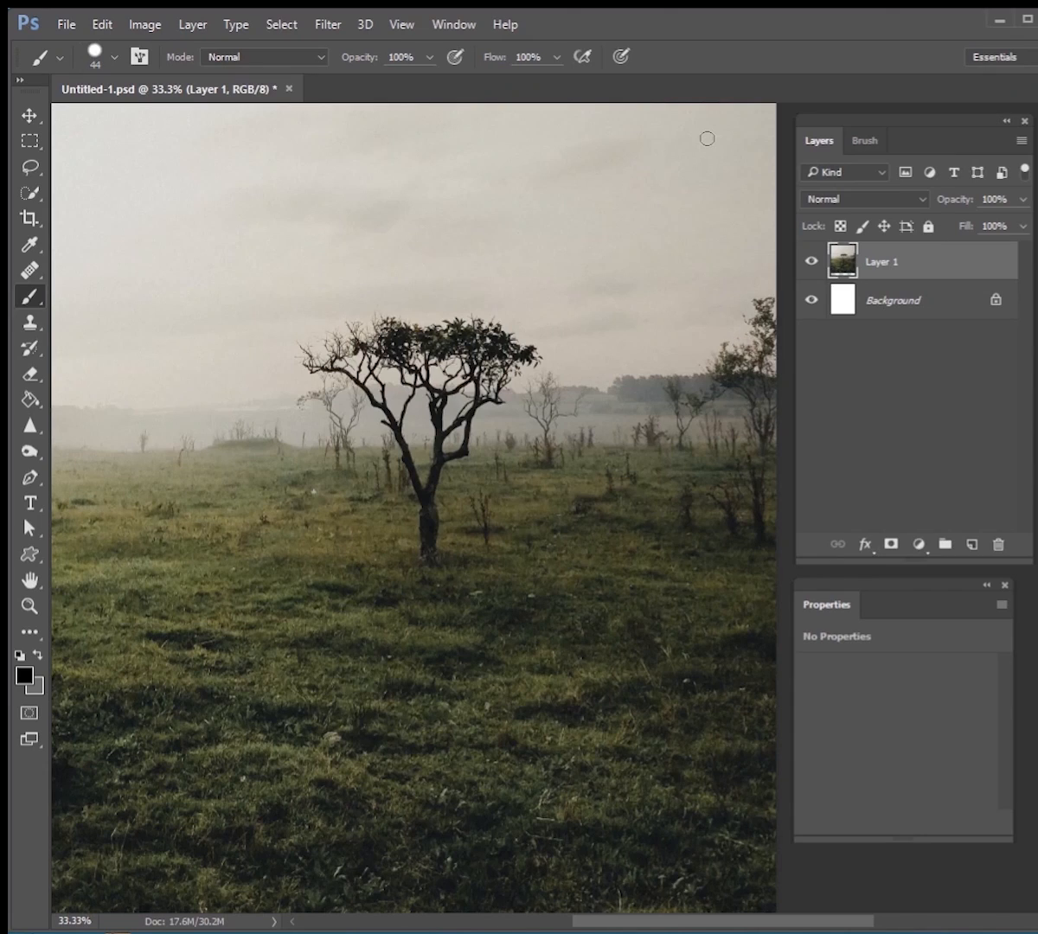
mouse_move(714, 147)
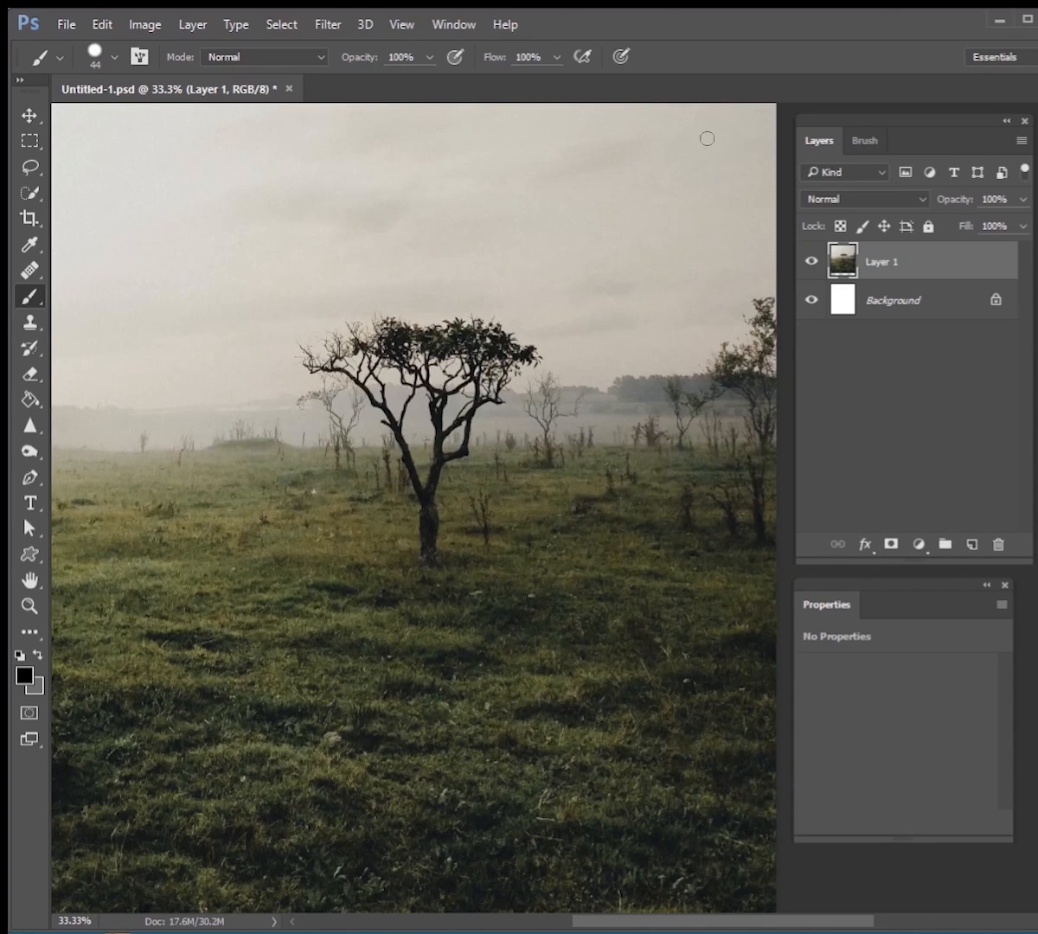
Duplicate Layer 1 into Layer 1 copy, then switch to the Lasso tool
key("ctrl+j")
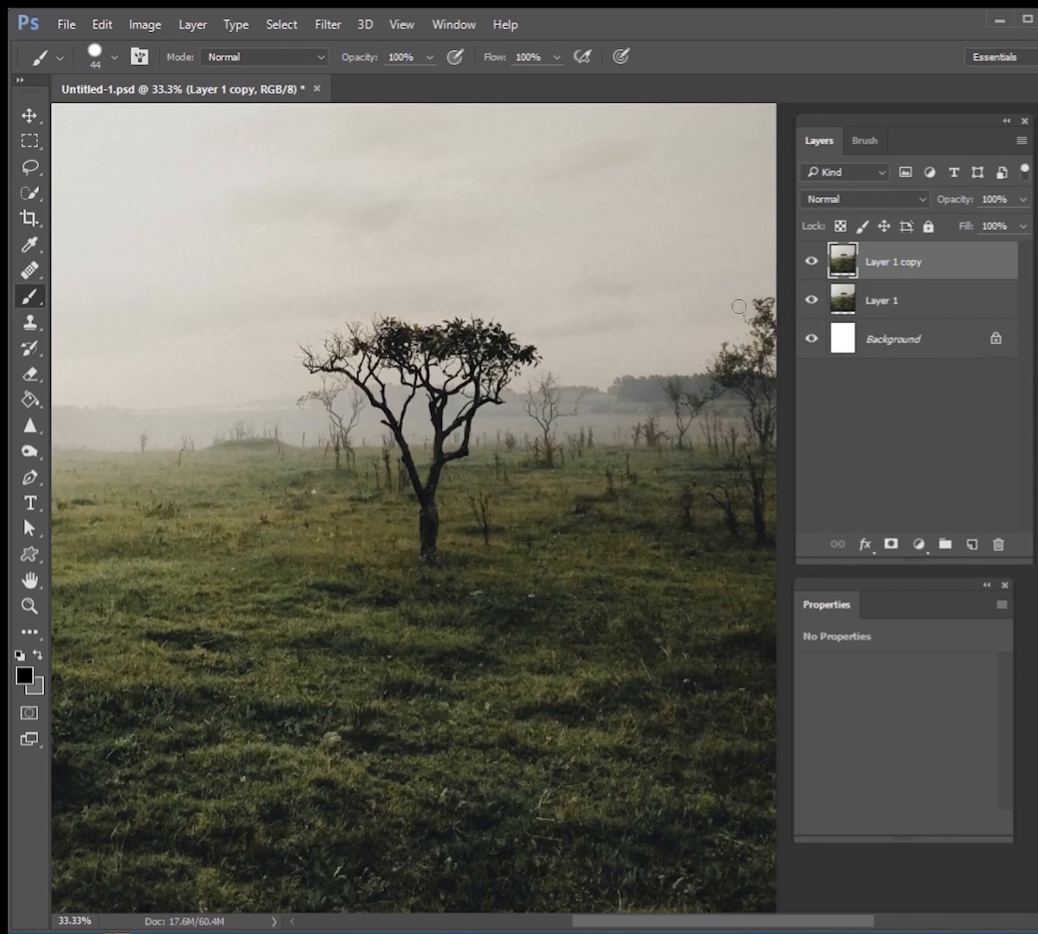
left_click(29, 167)
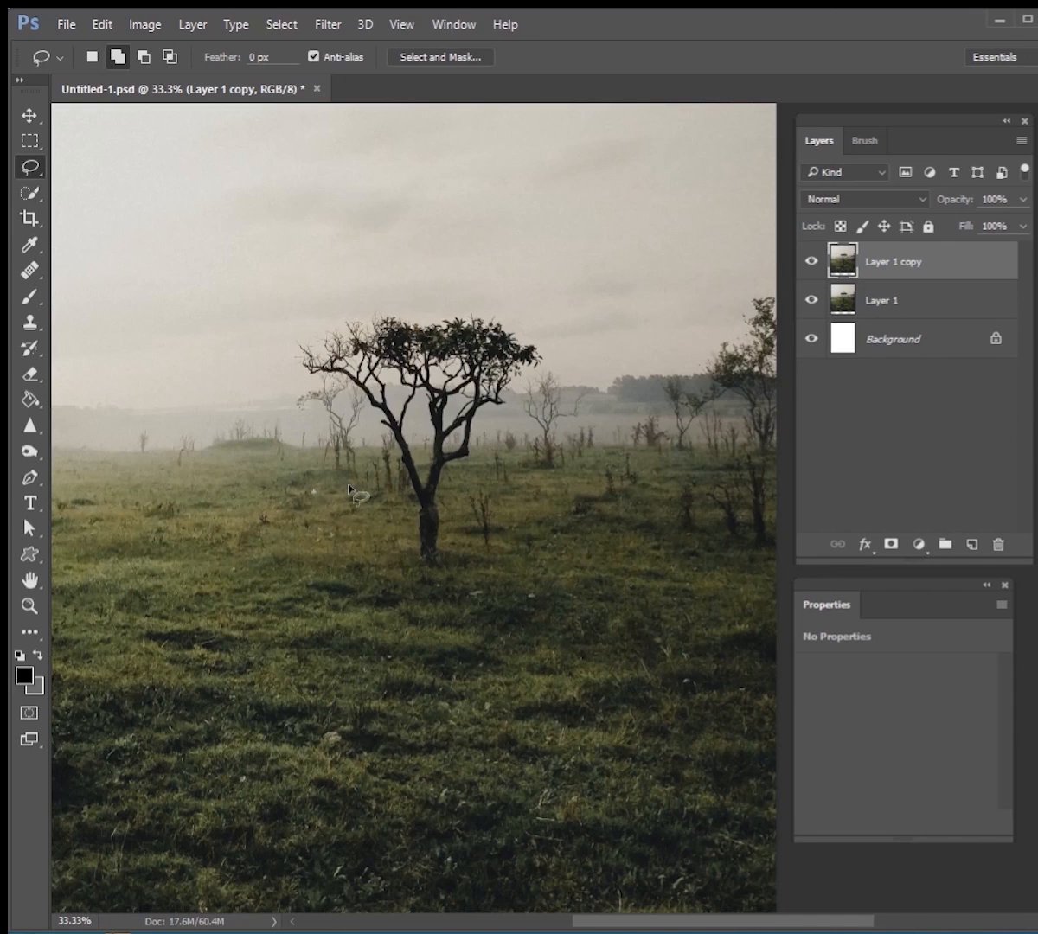
mouse_move(353, 441)
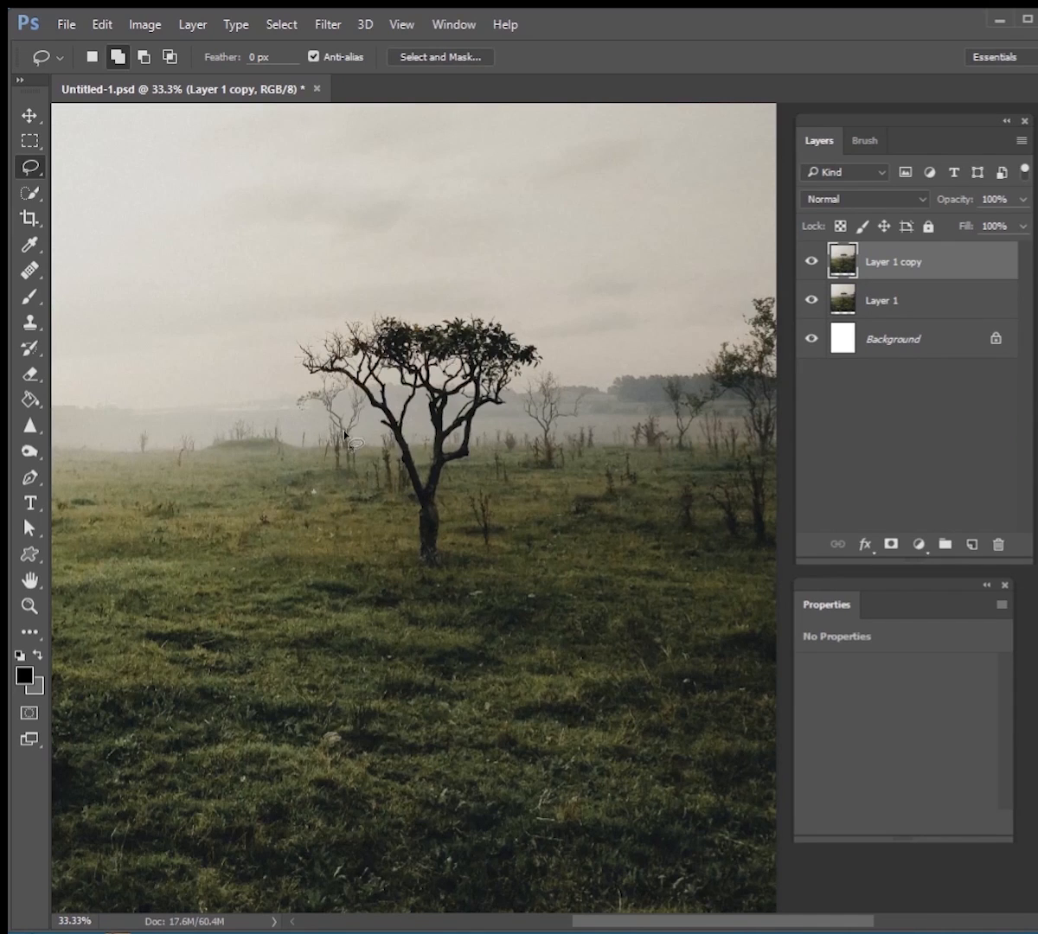
Lasso the central tree, Content-Aware Fill it with surrounding field and sky, then deselect
left_click_drag(346, 441, 389, 300)
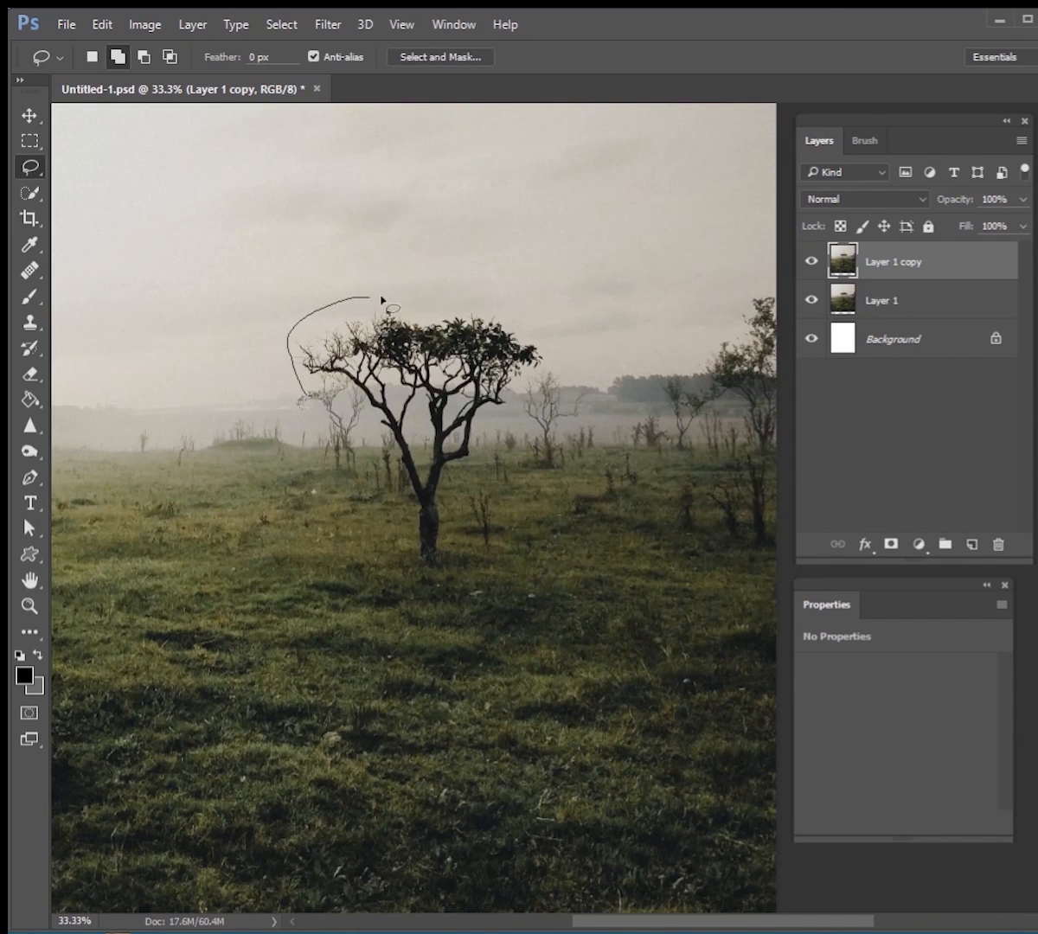
left_click_drag(376, 299, 394, 541)
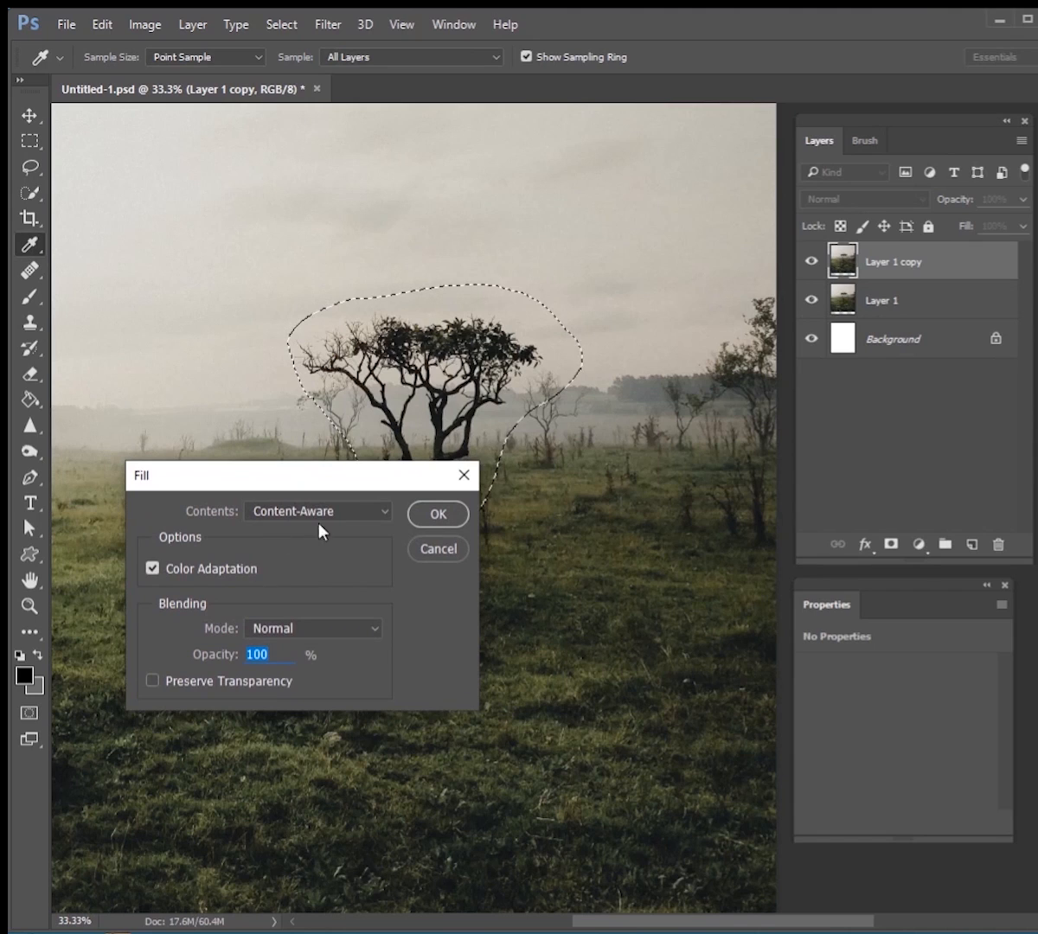
left_click(438, 514)
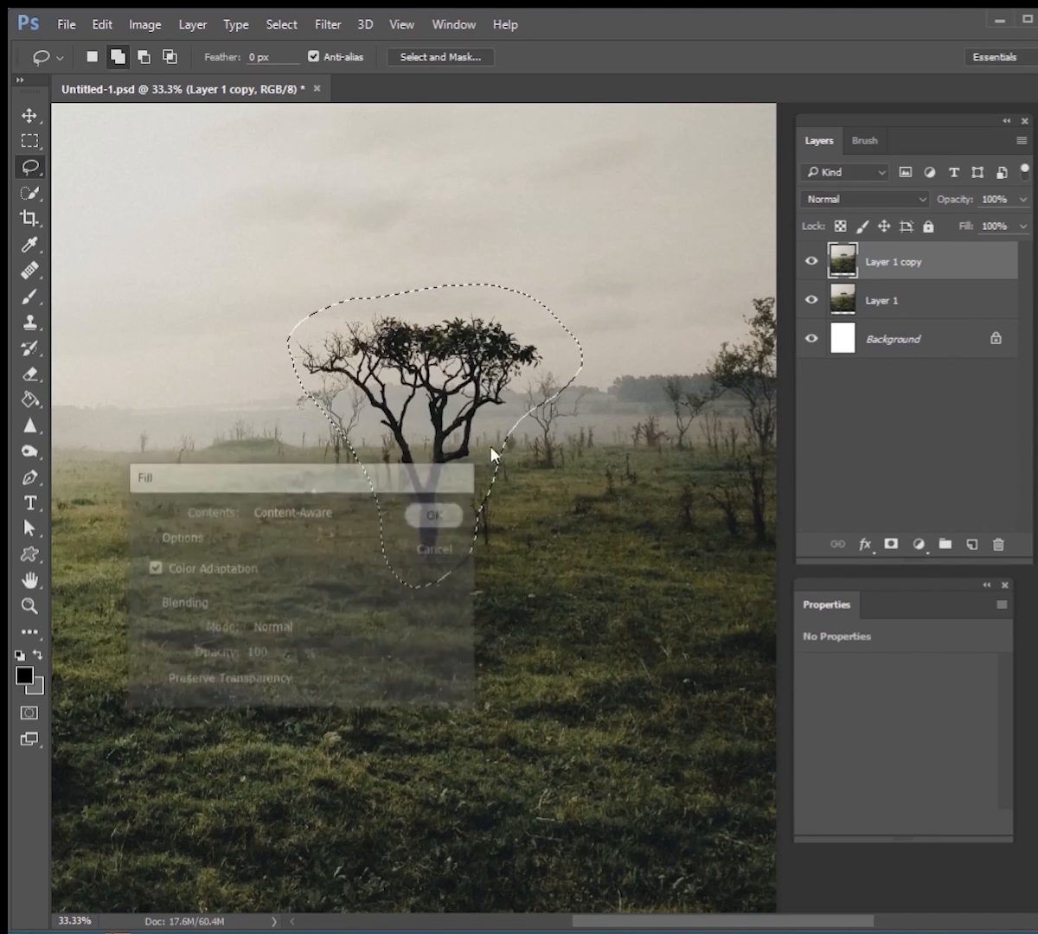
left_click(435, 515)
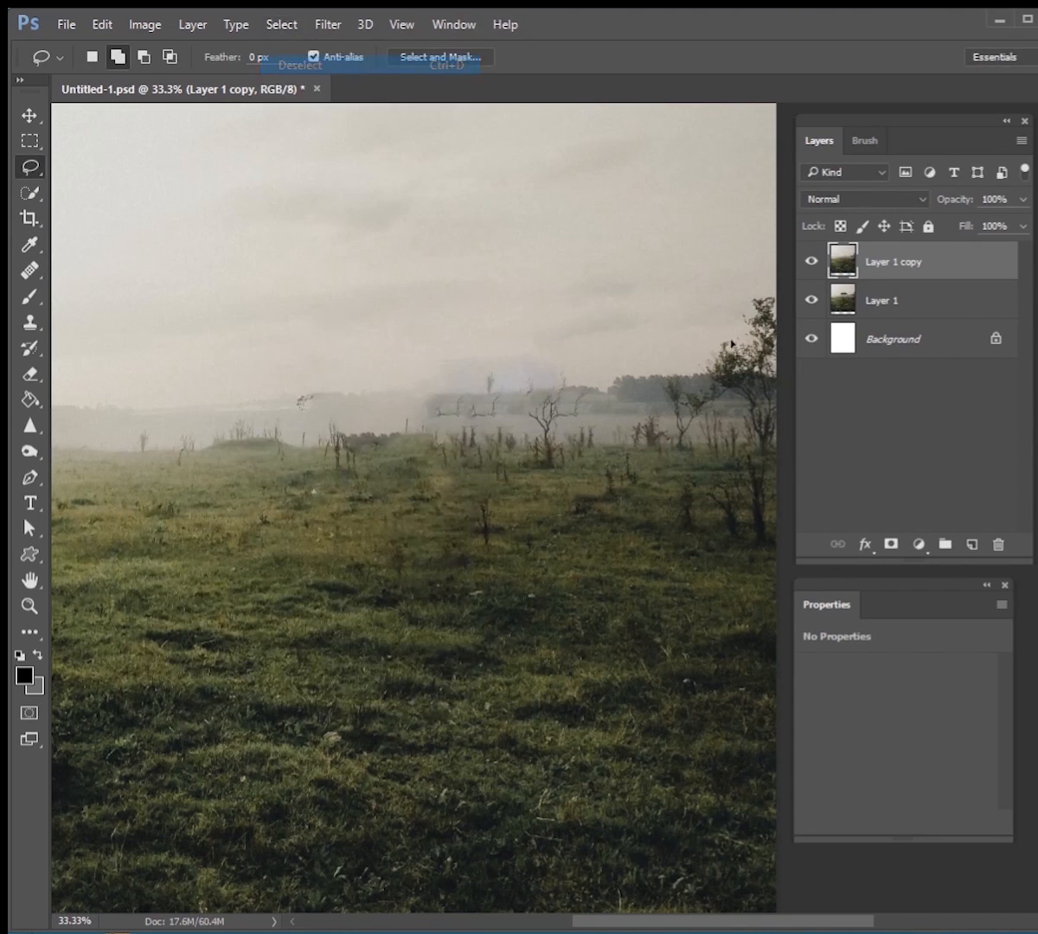
left_click(973, 544)
type("tree")
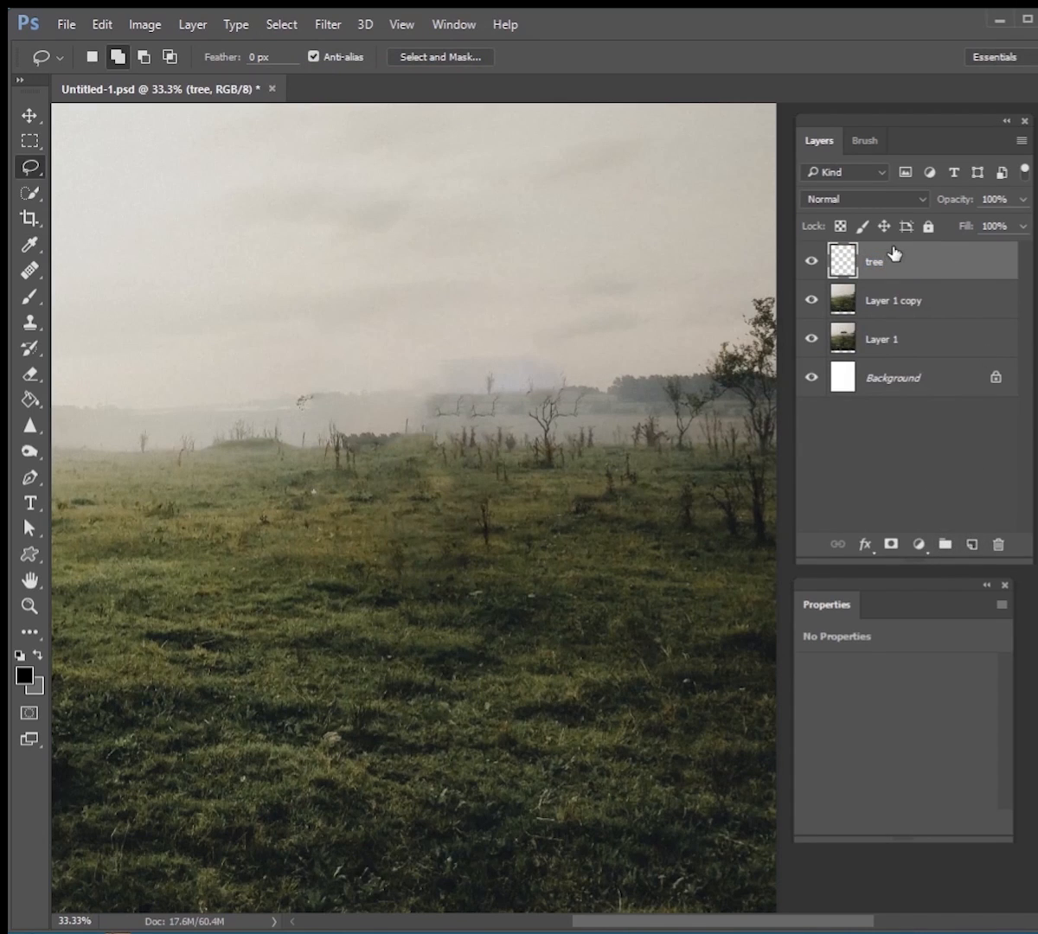
mouse_move(414, 625)
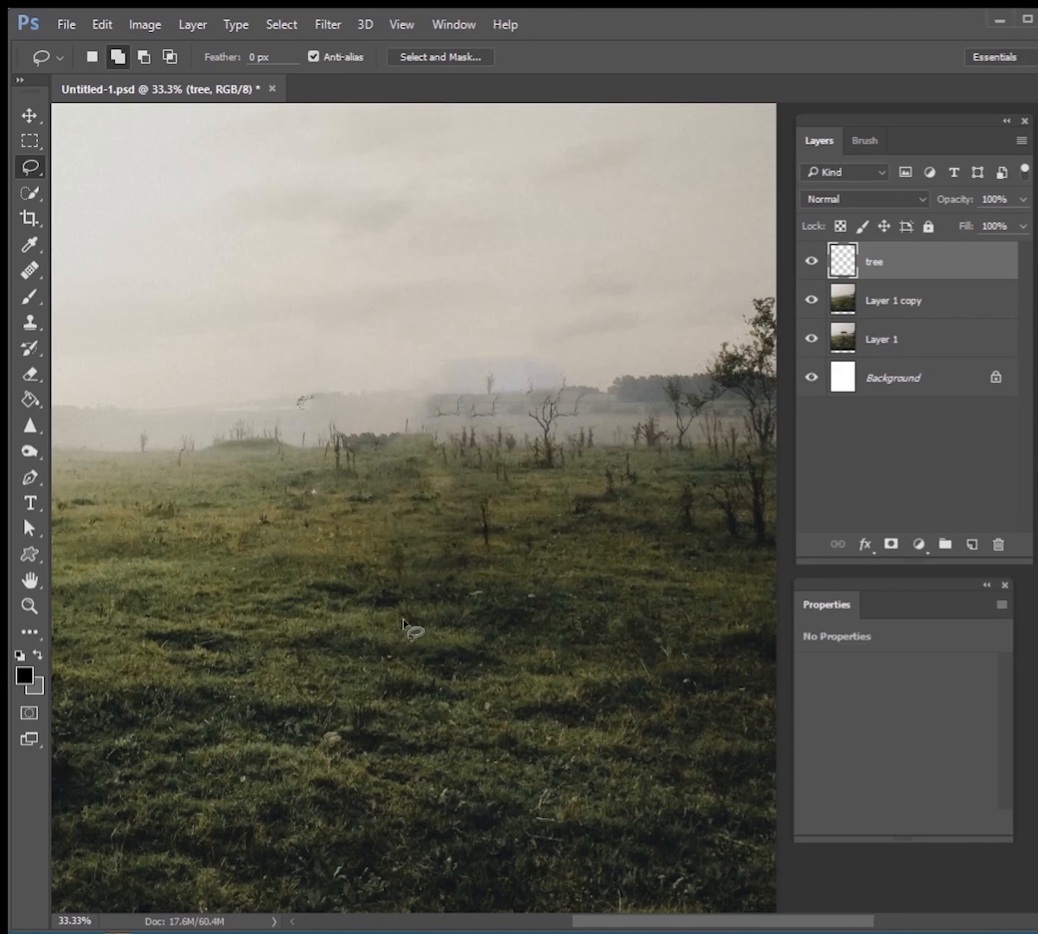
mouse_move(407, 631)
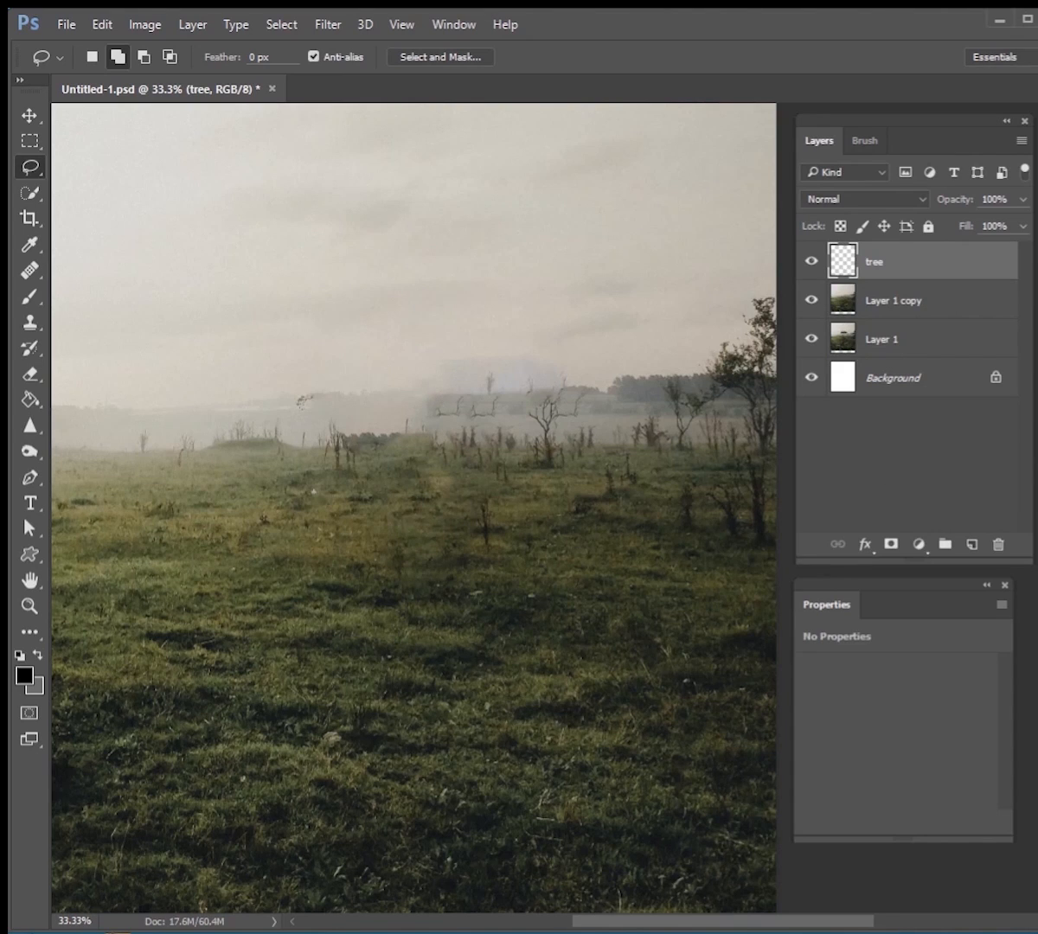
With the Brush tool, paint a test squiggle across the sky and undo it
left_click(30, 295)
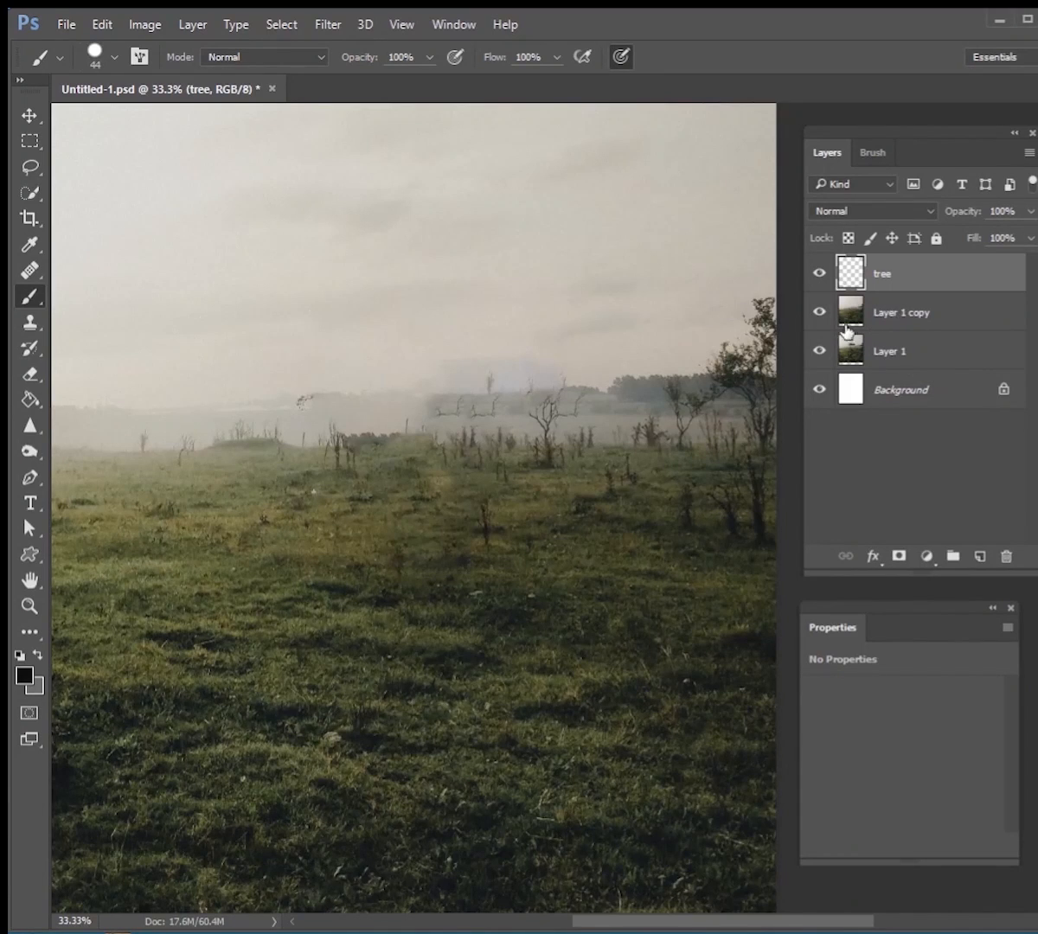
left_click(818, 312)
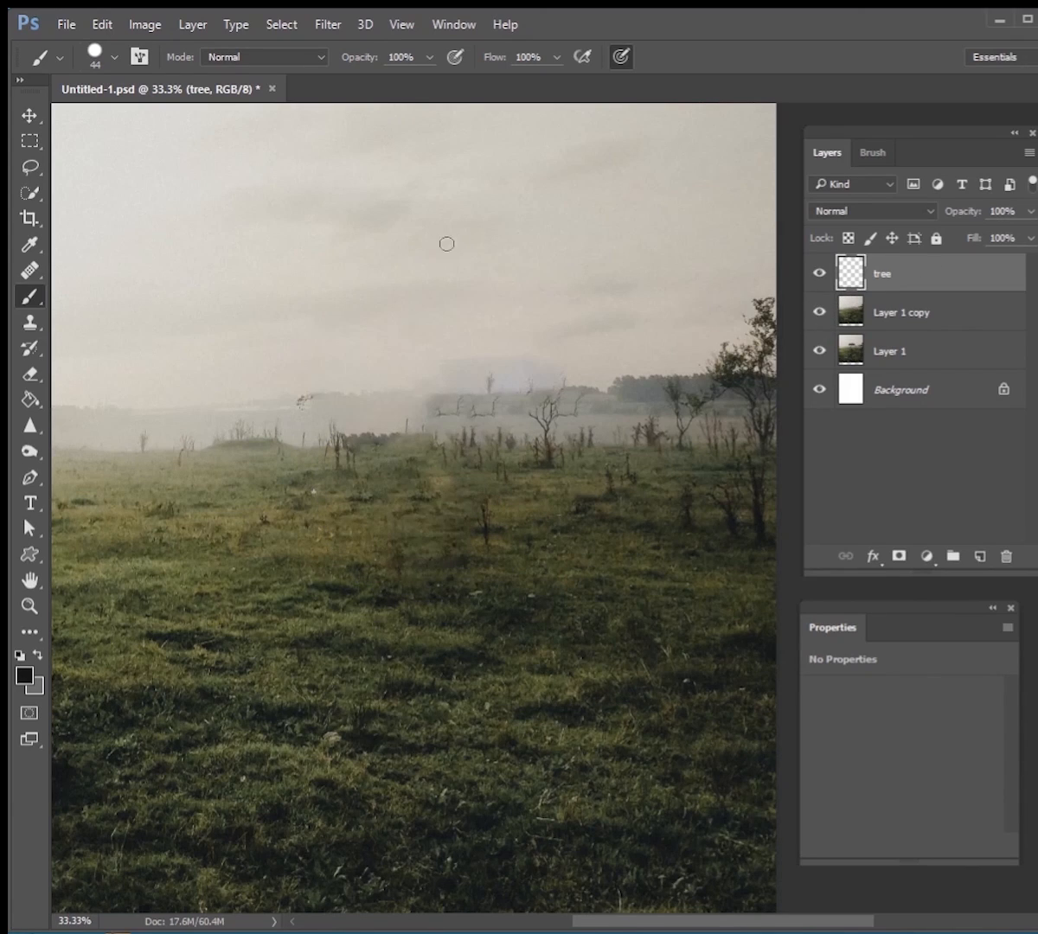
left_click_drag(376, 251, 588, 203)
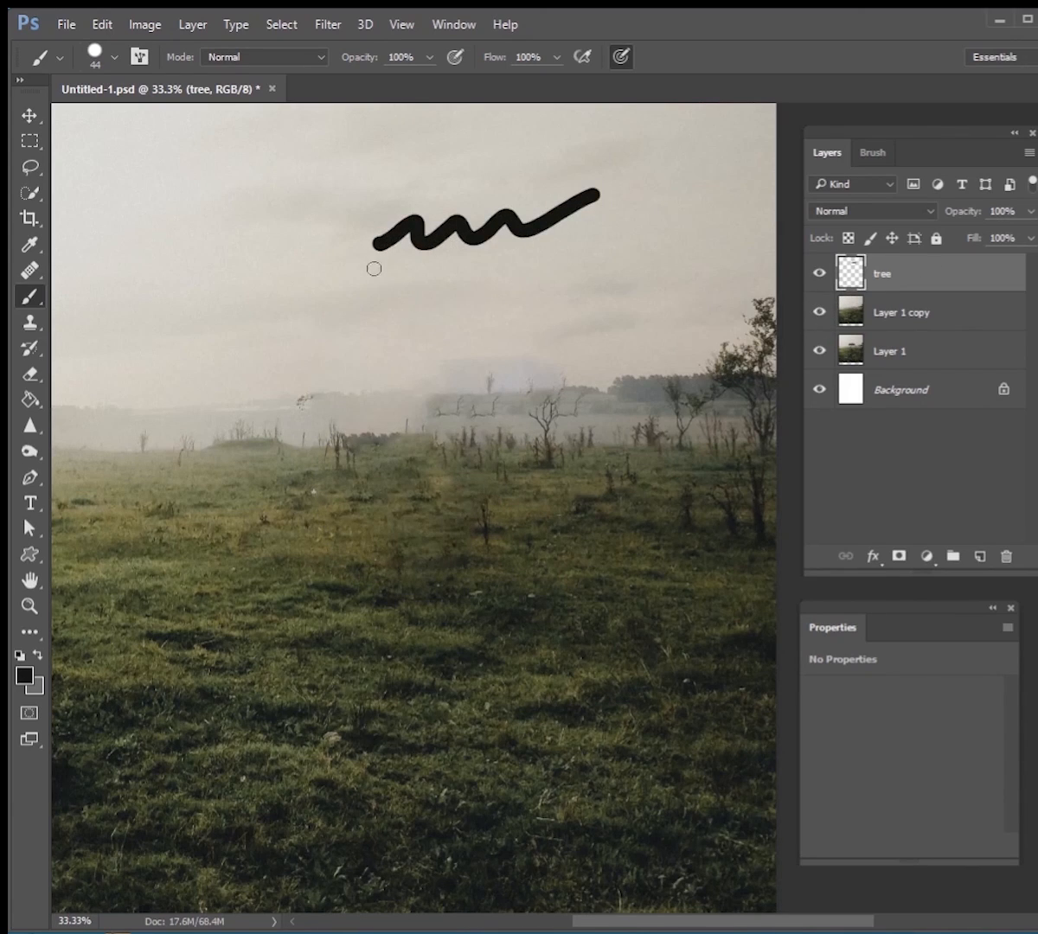
key("ctrl+z")
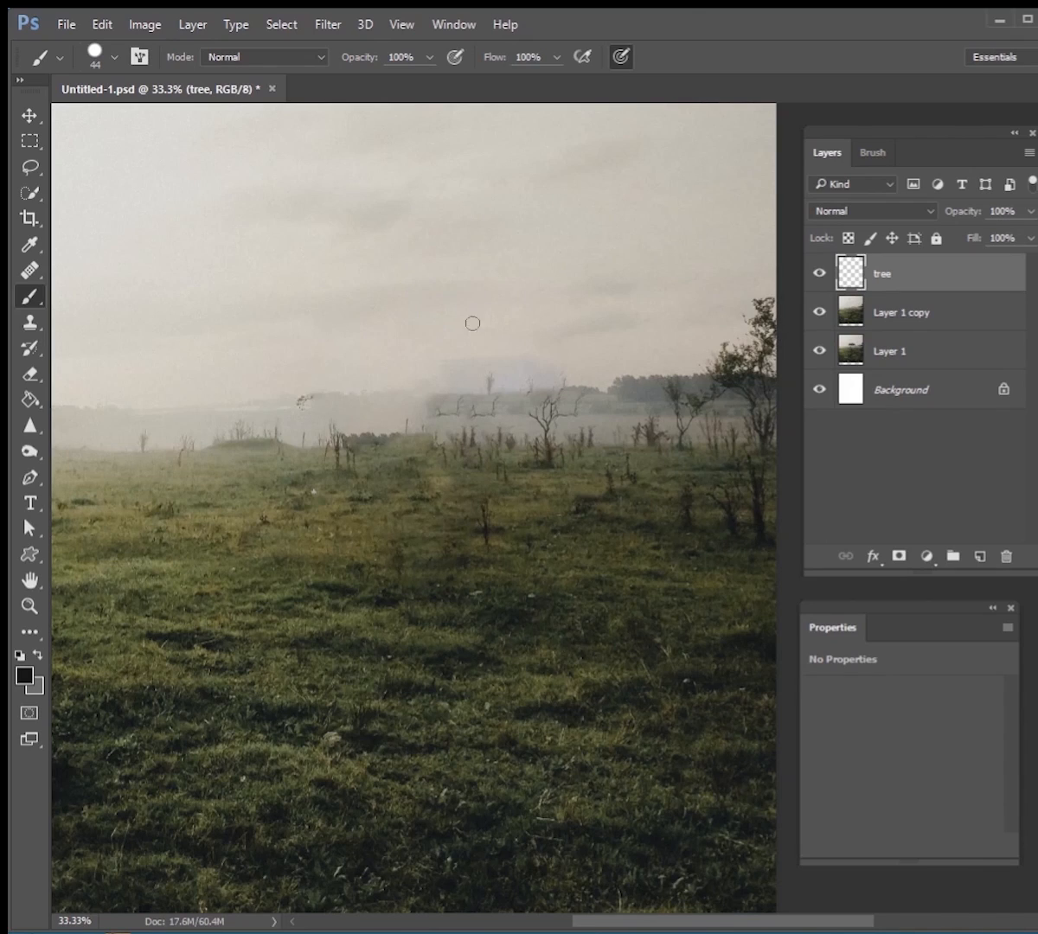
mouse_move(666, 272)
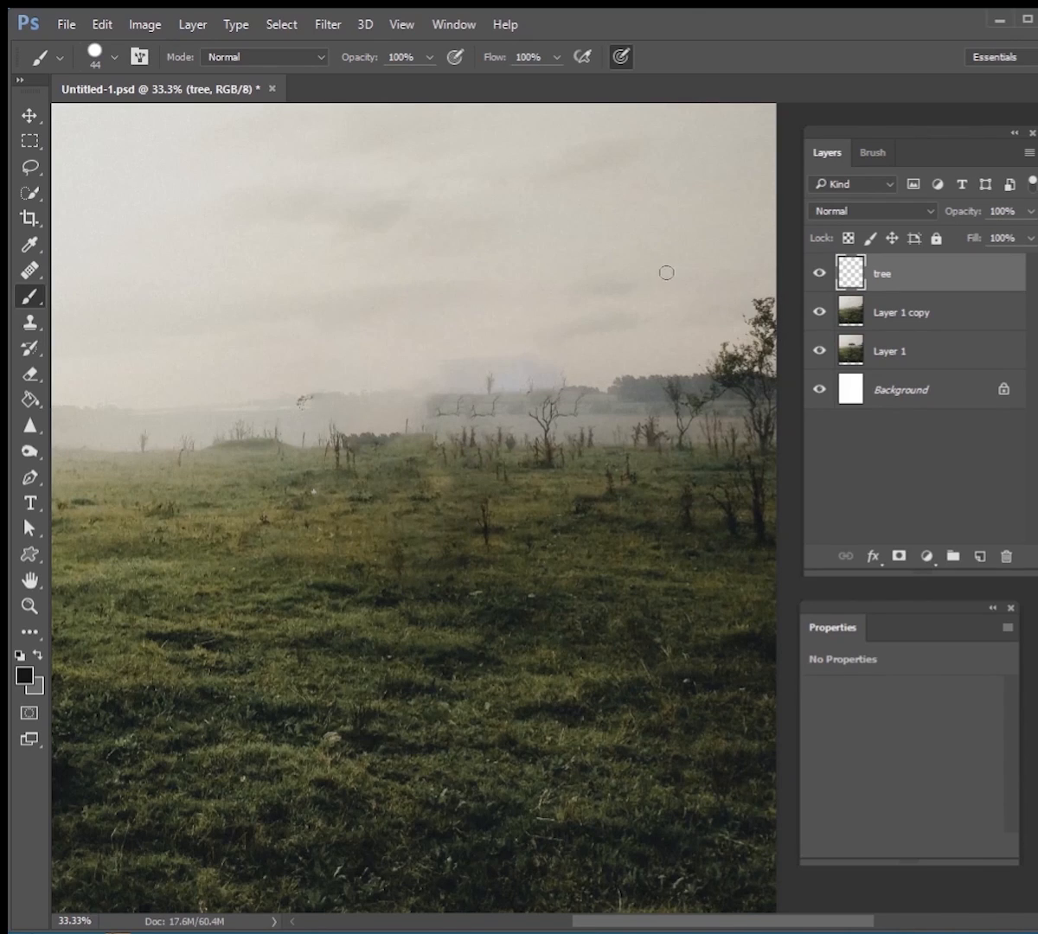
mouse_move(627, 189)
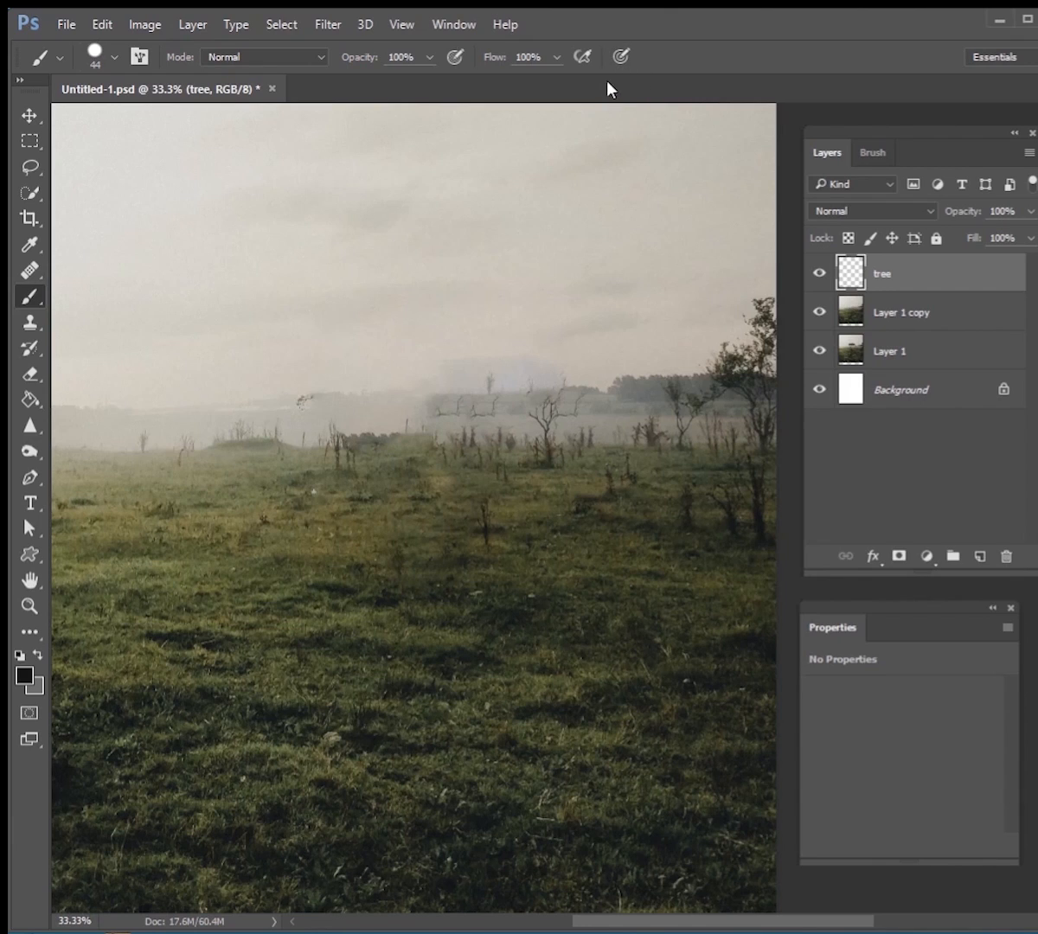
Set Shape Dynamics Size Control to Fade at 500 in the floating Brush panel, then paint a test stroke
left_click(873, 152)
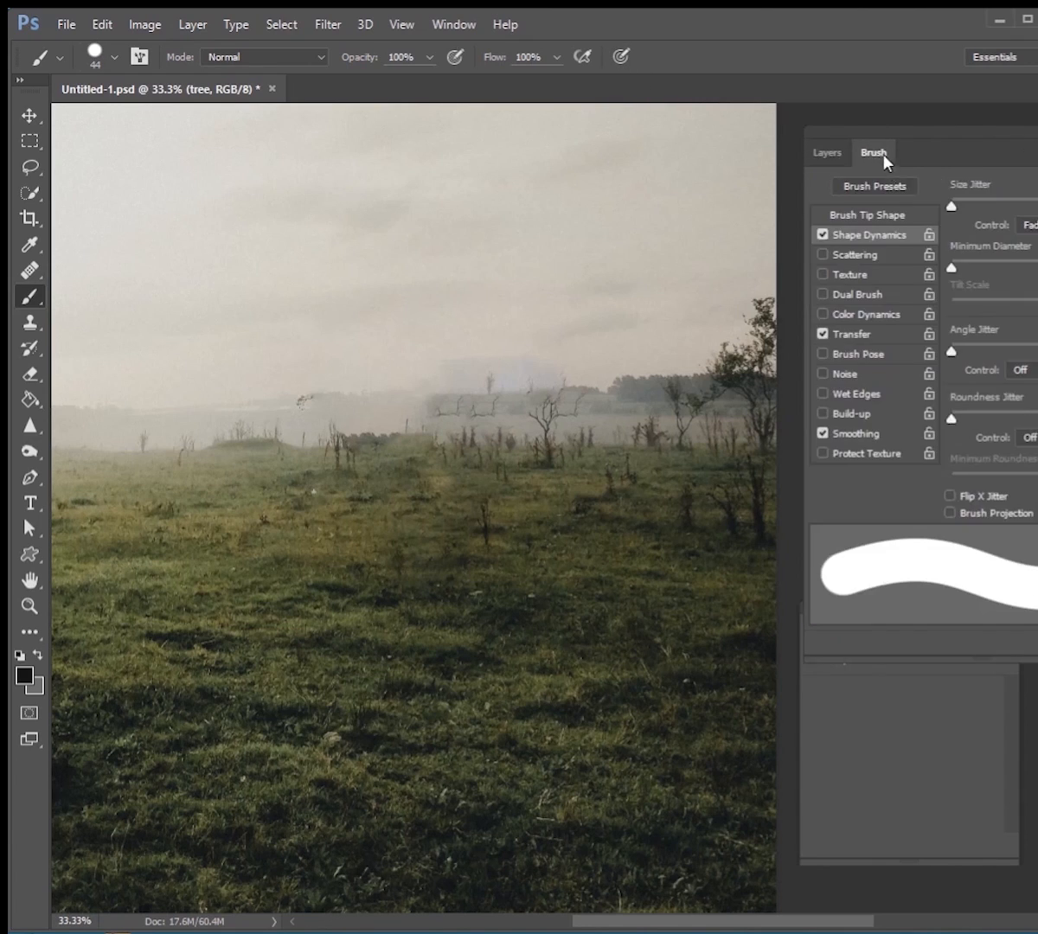
left_click_drag(873, 151, 662, 147)
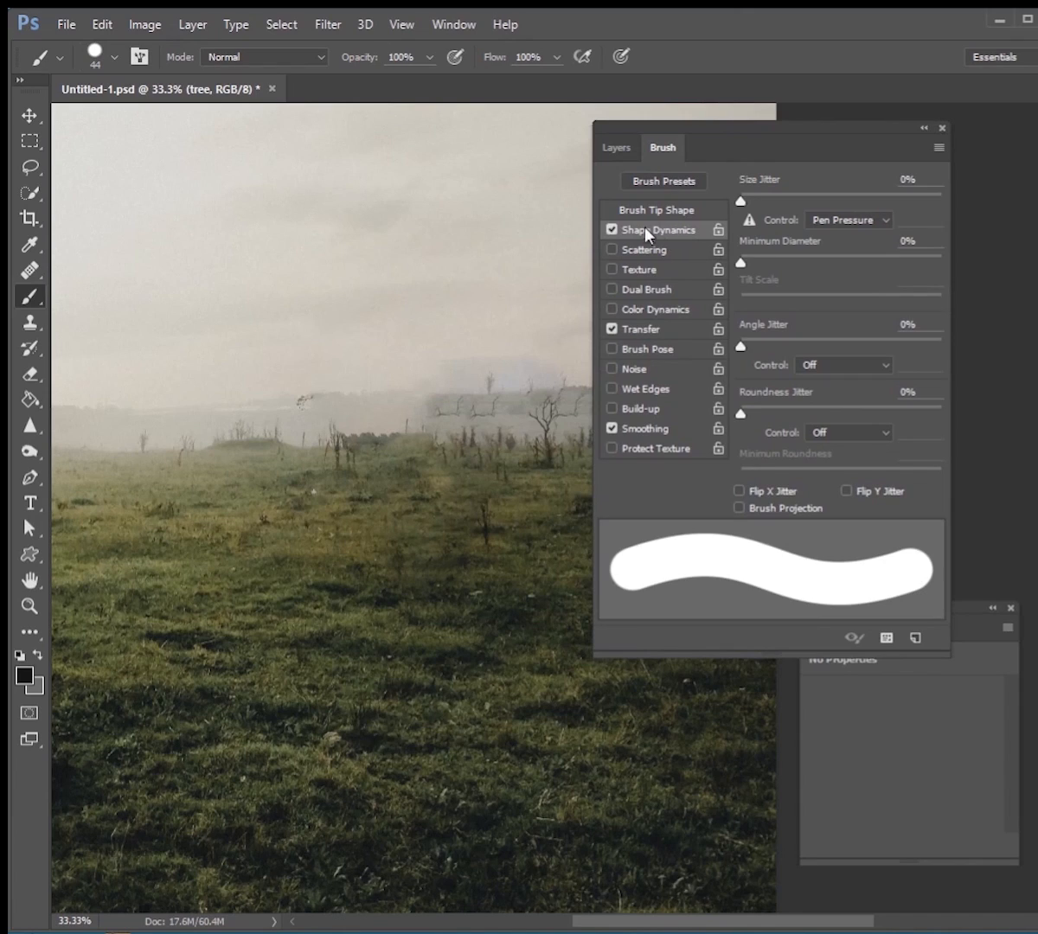
mouse_move(830, 234)
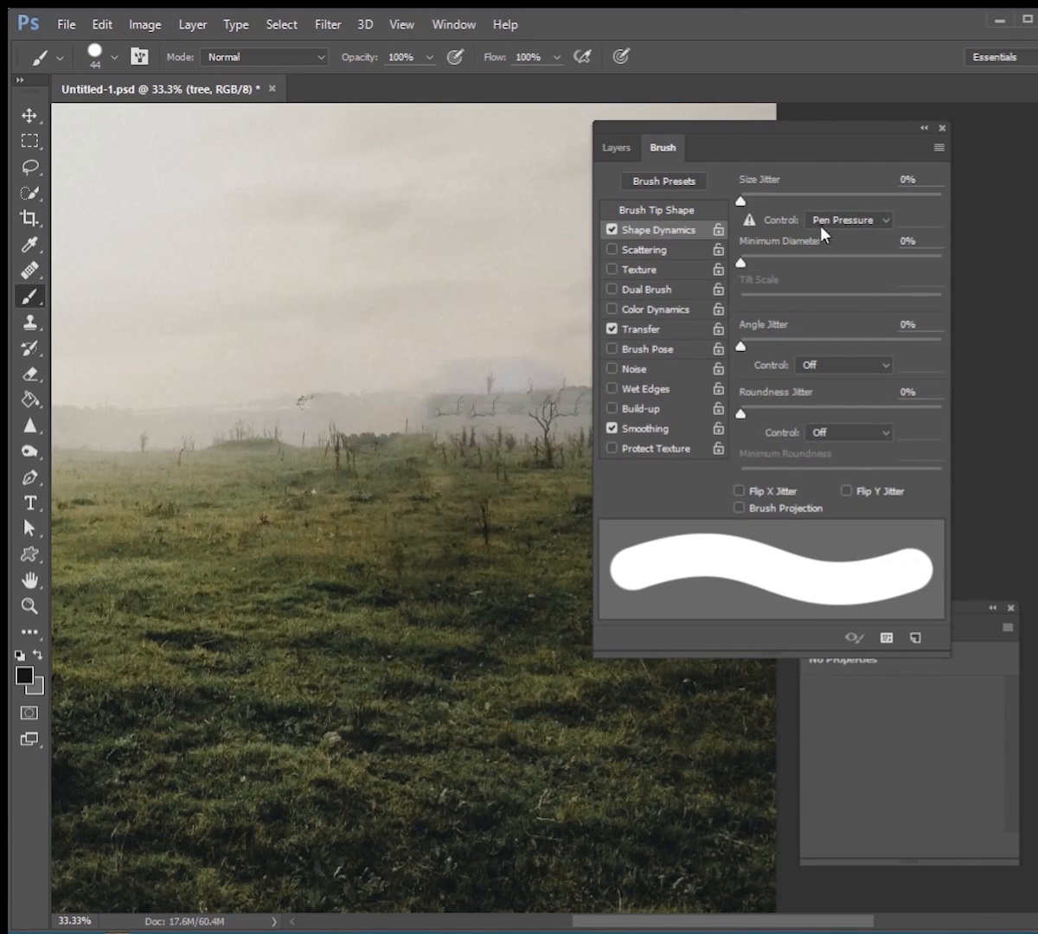
left_click(848, 219)
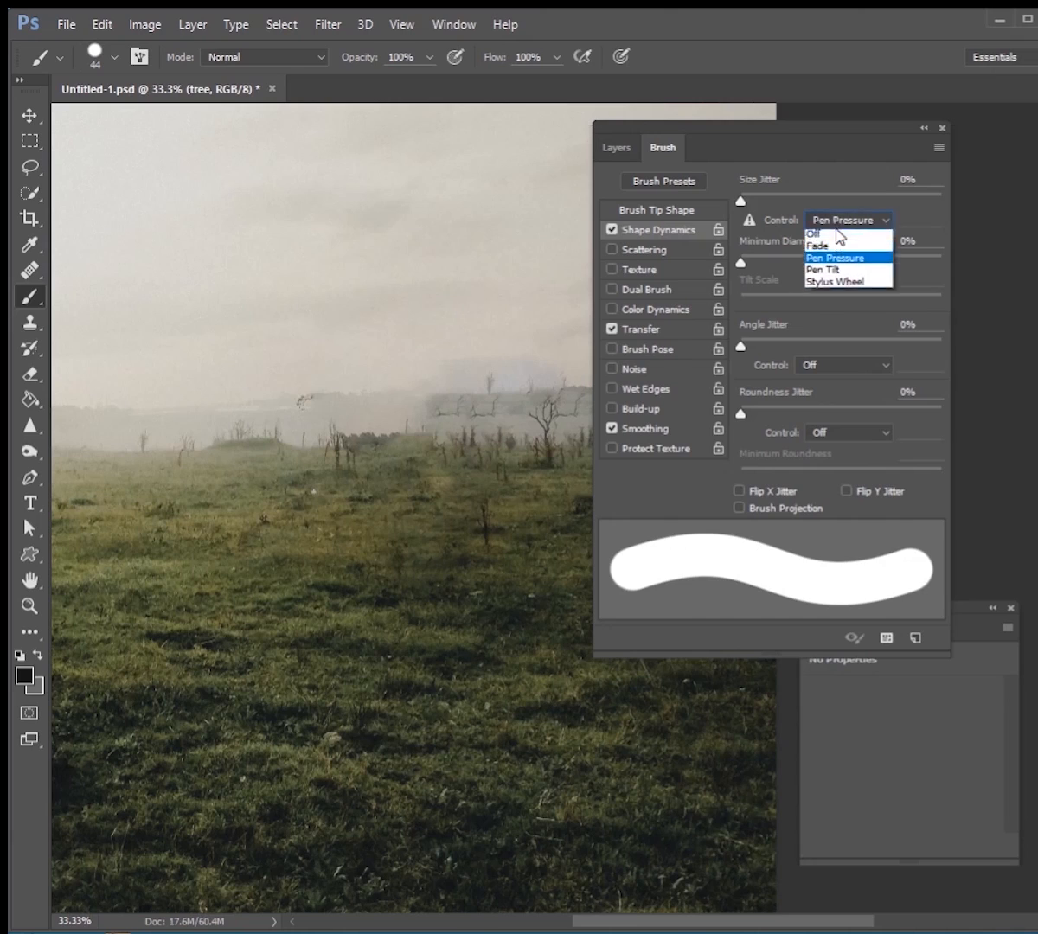
left_click(815, 245)
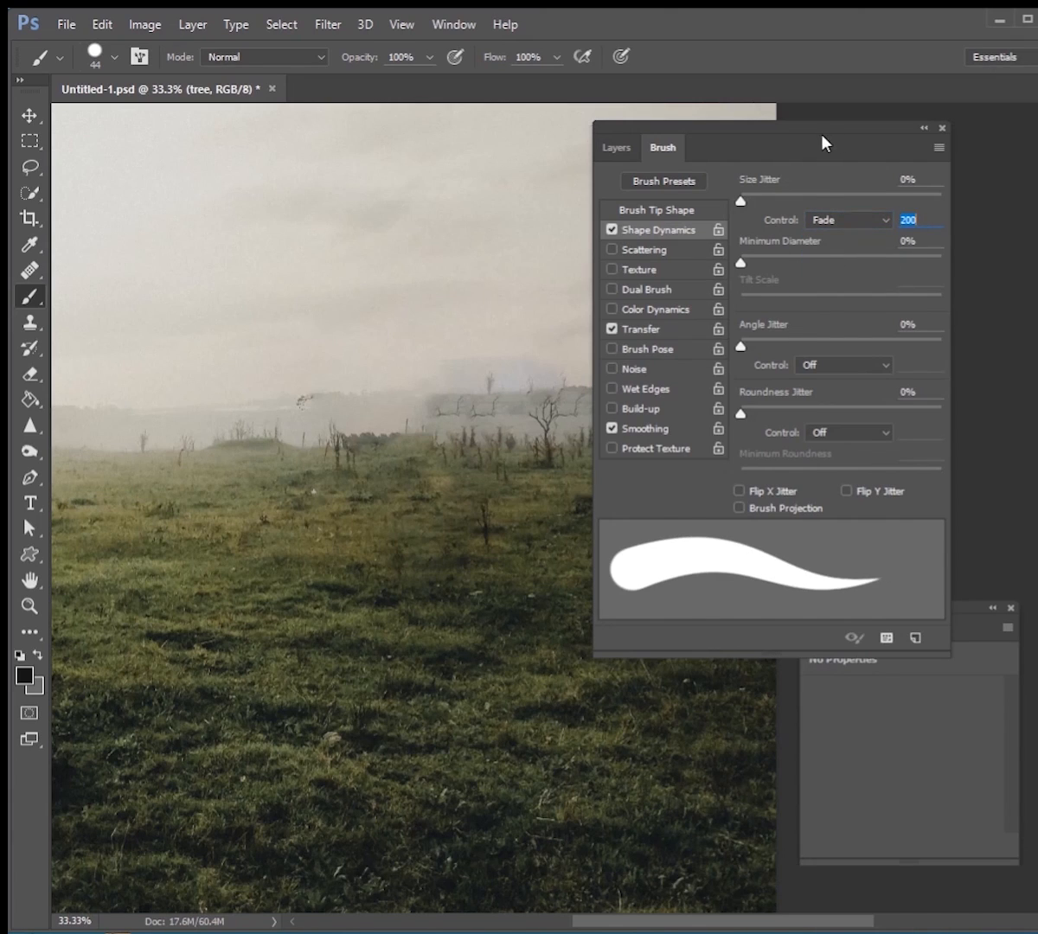
left_click_drag(824, 141, 882, 145)
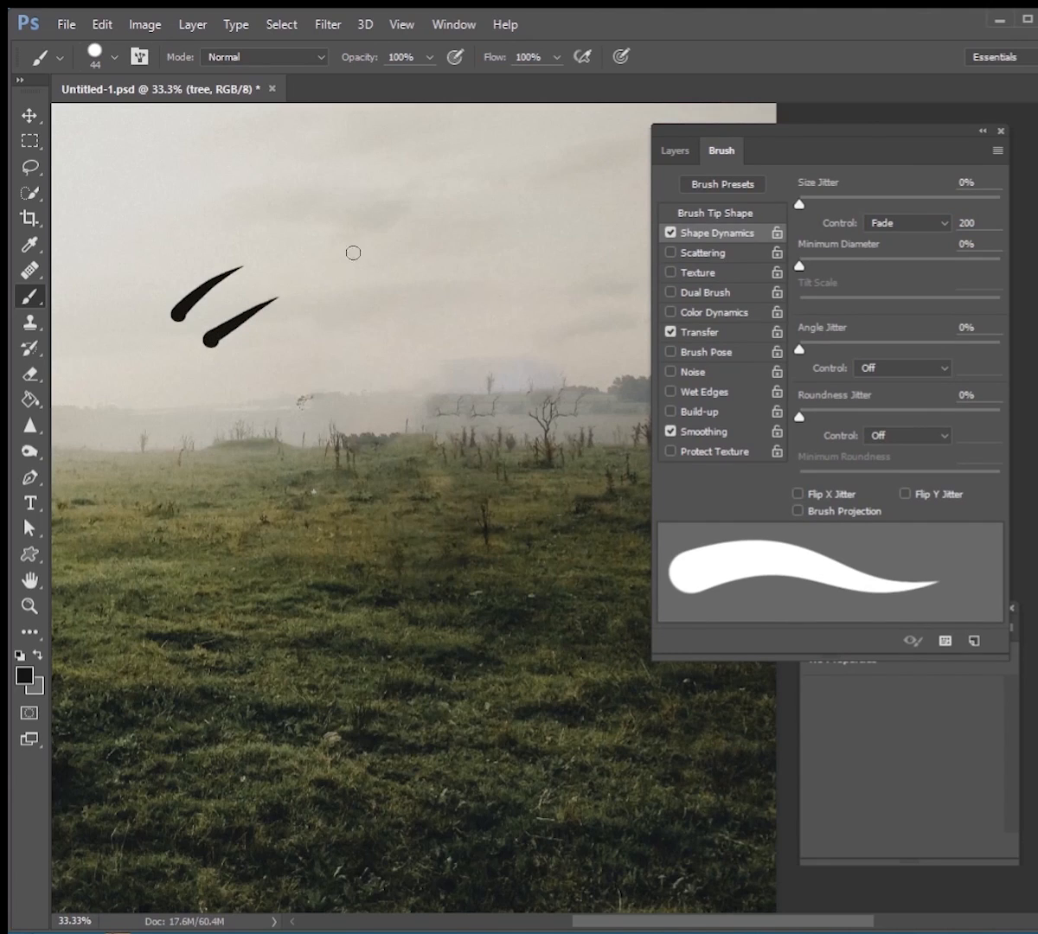
mouse_move(287, 244)
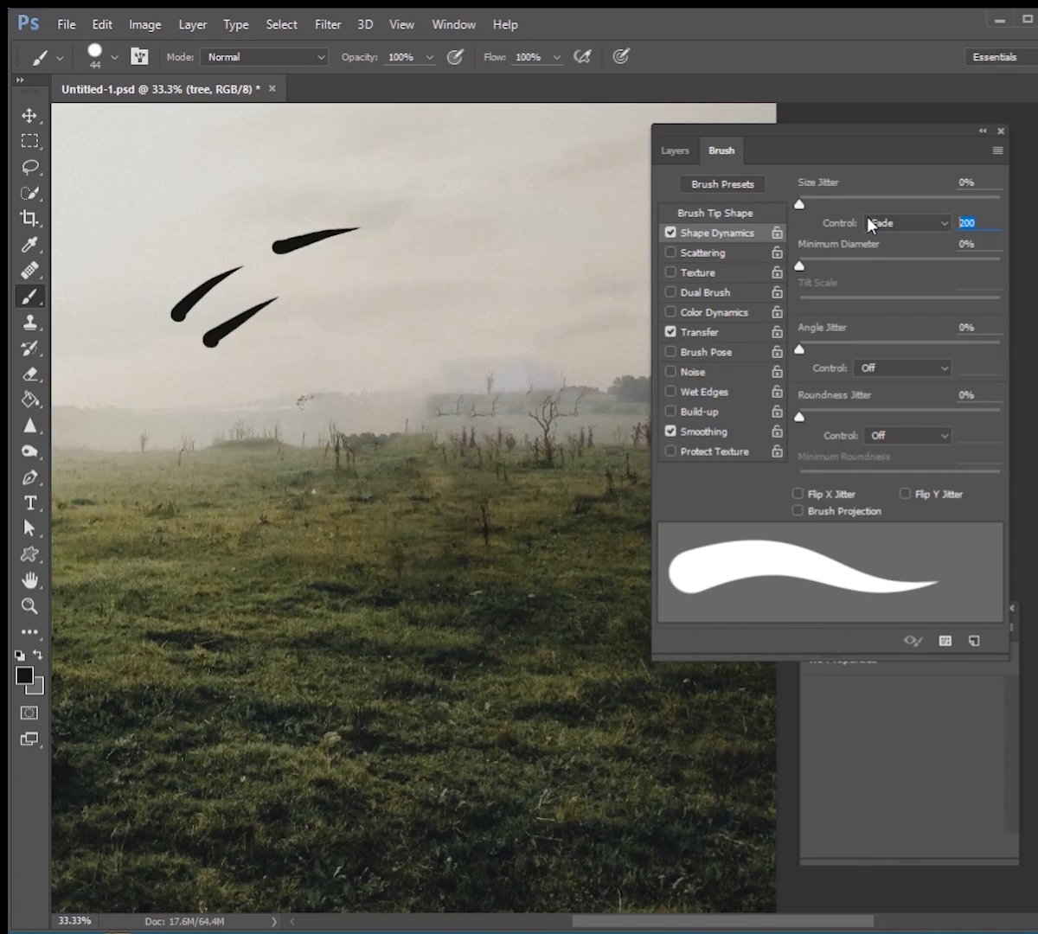
type("500")
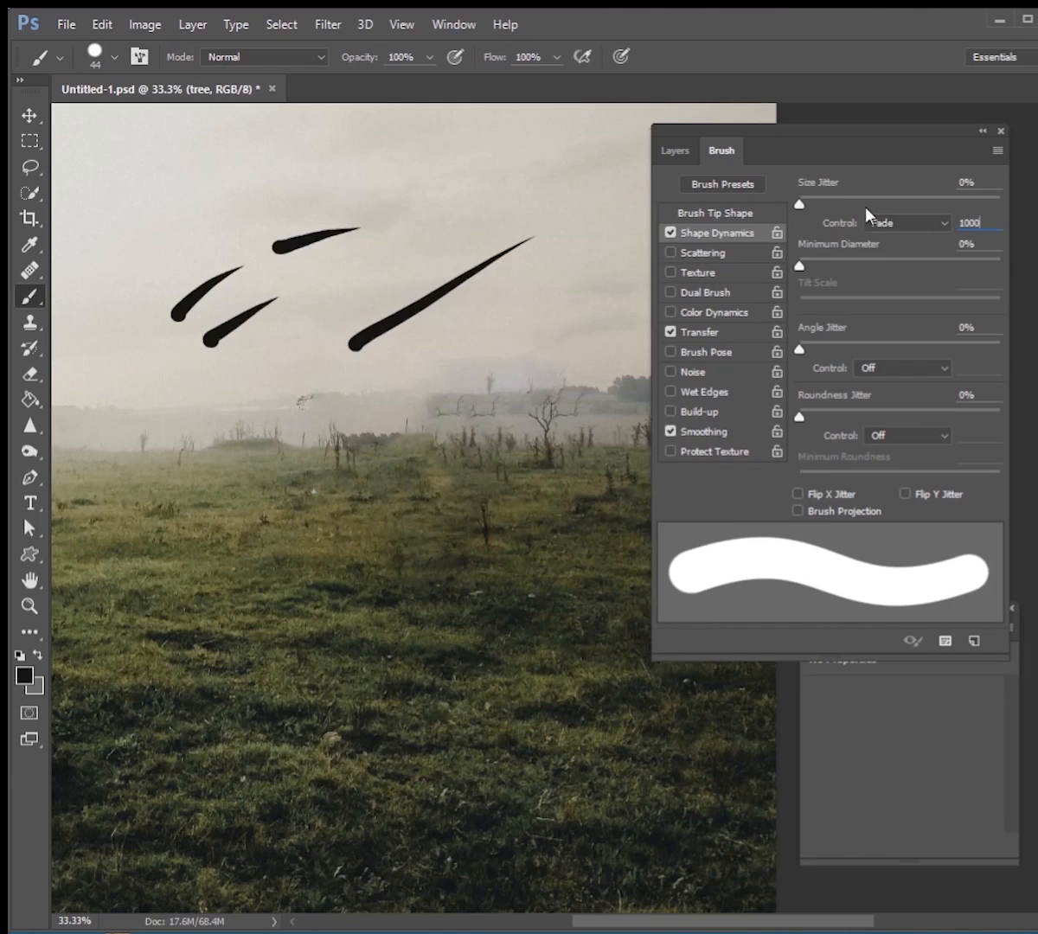
left_click_drag(182, 212, 605, 195)
type("1500")
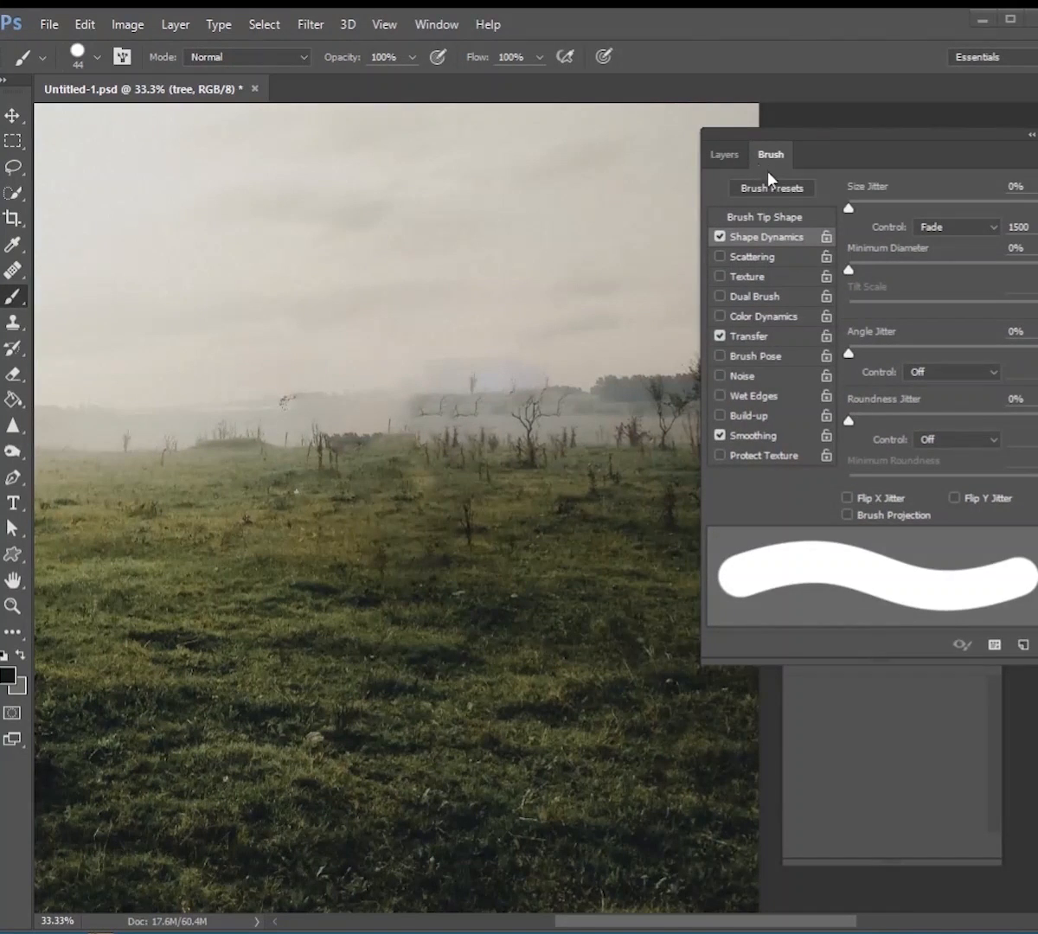
On the tree layer, paint the tapered trunk plus the right and middle main branches
left_click(724, 154)
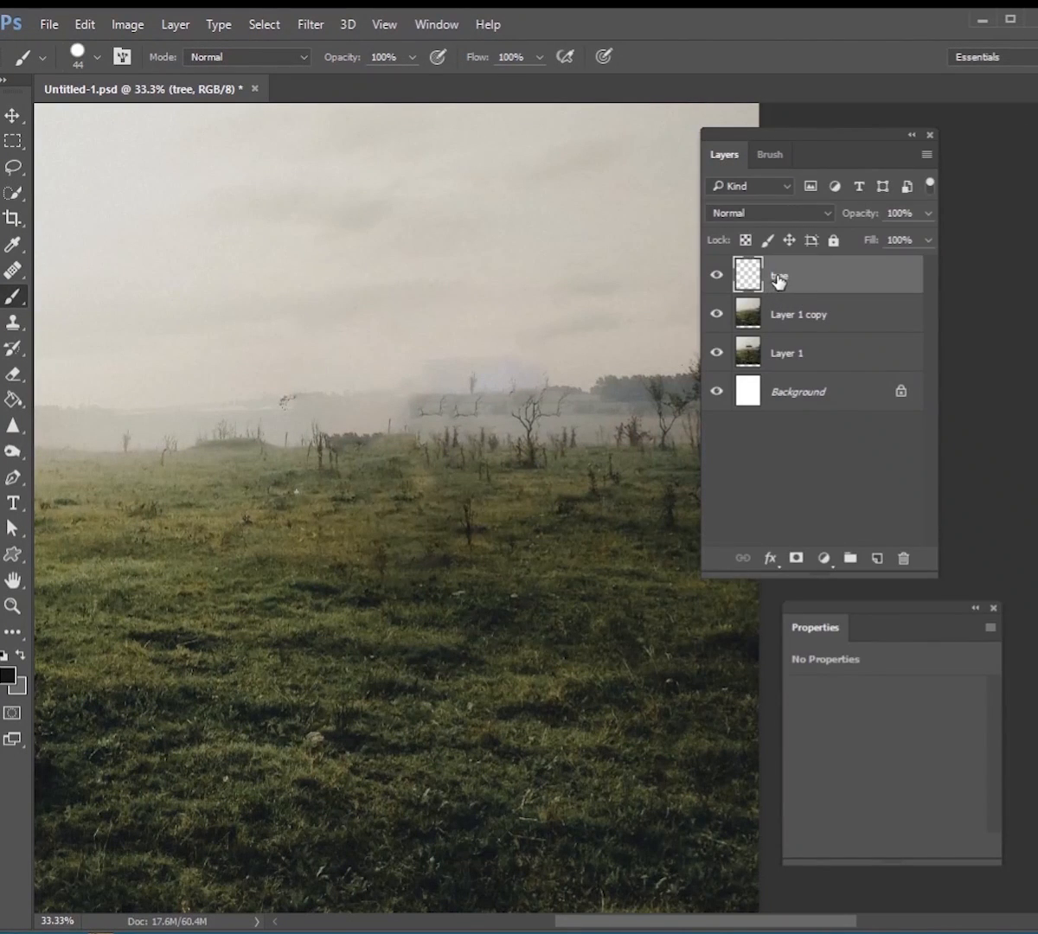
left_click(768, 154)
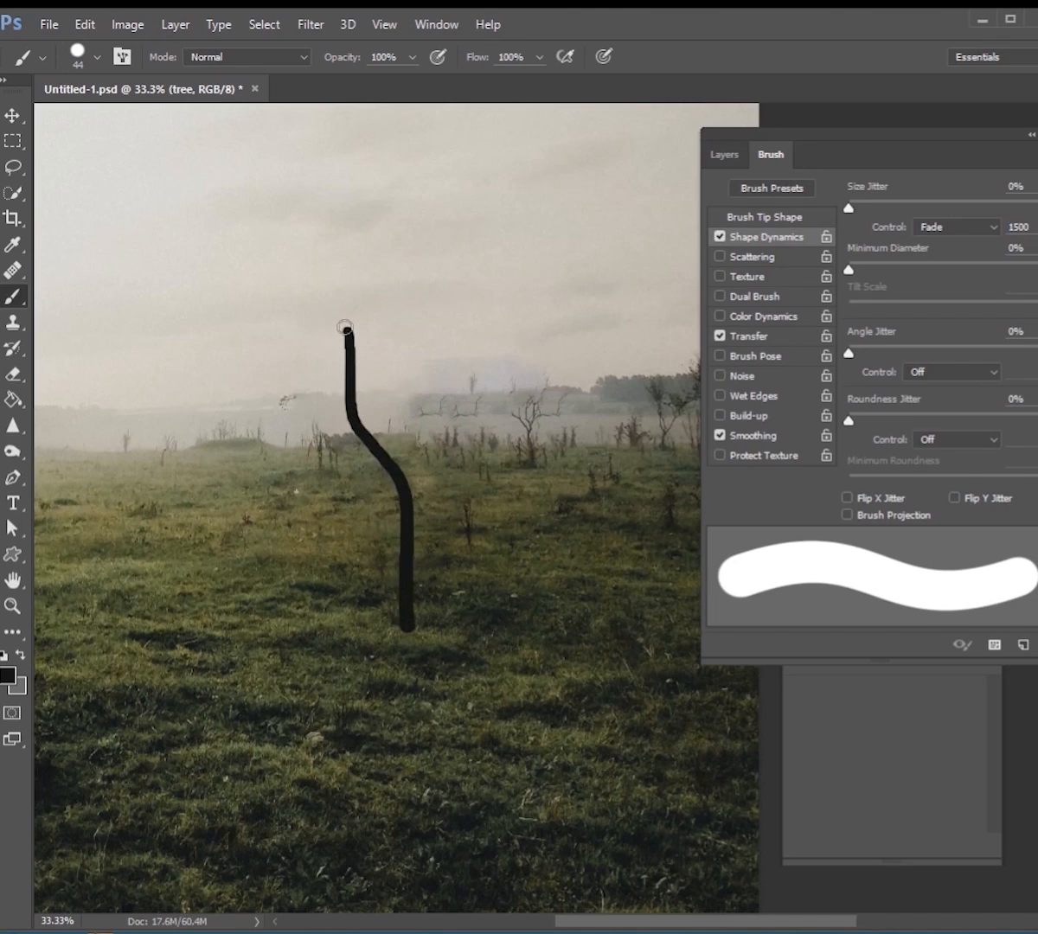
left_click_drag(341, 325, 223, 128)
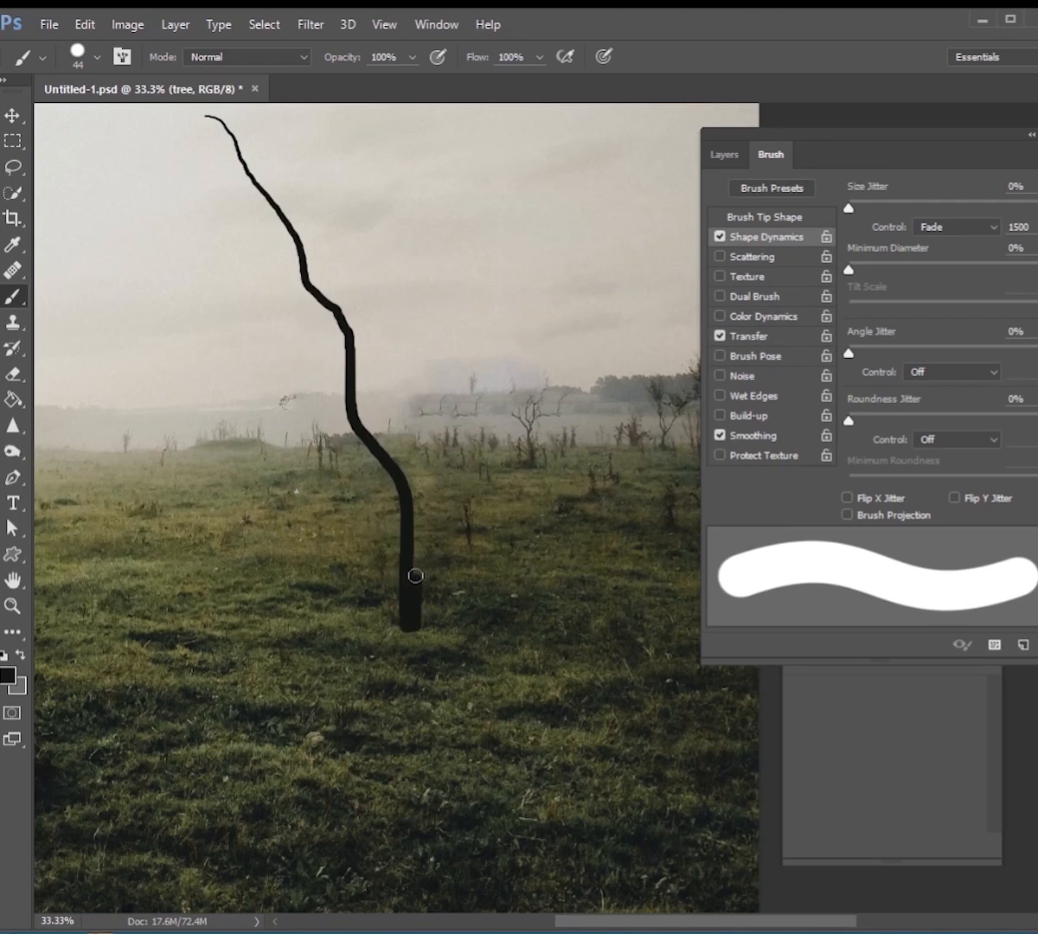
left_click_drag(415, 576, 523, 314)
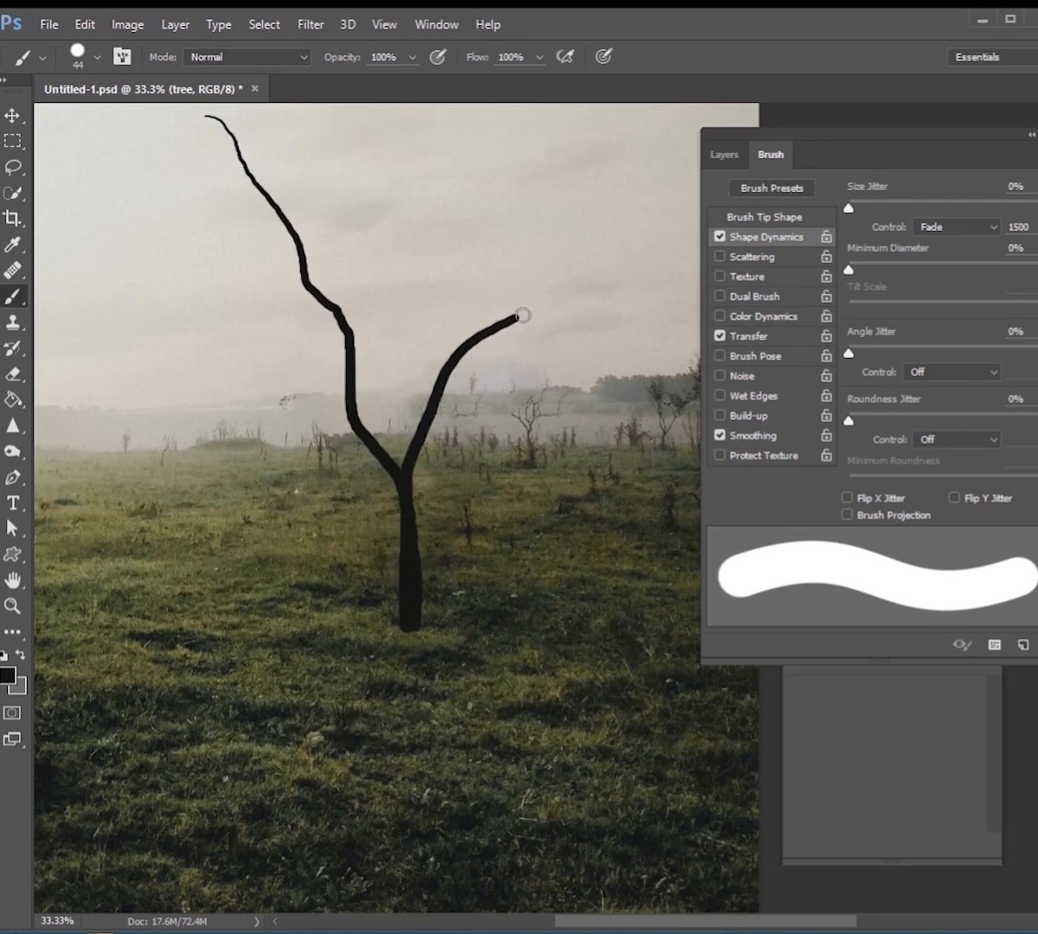
left_click_drag(519, 315, 640, 141)
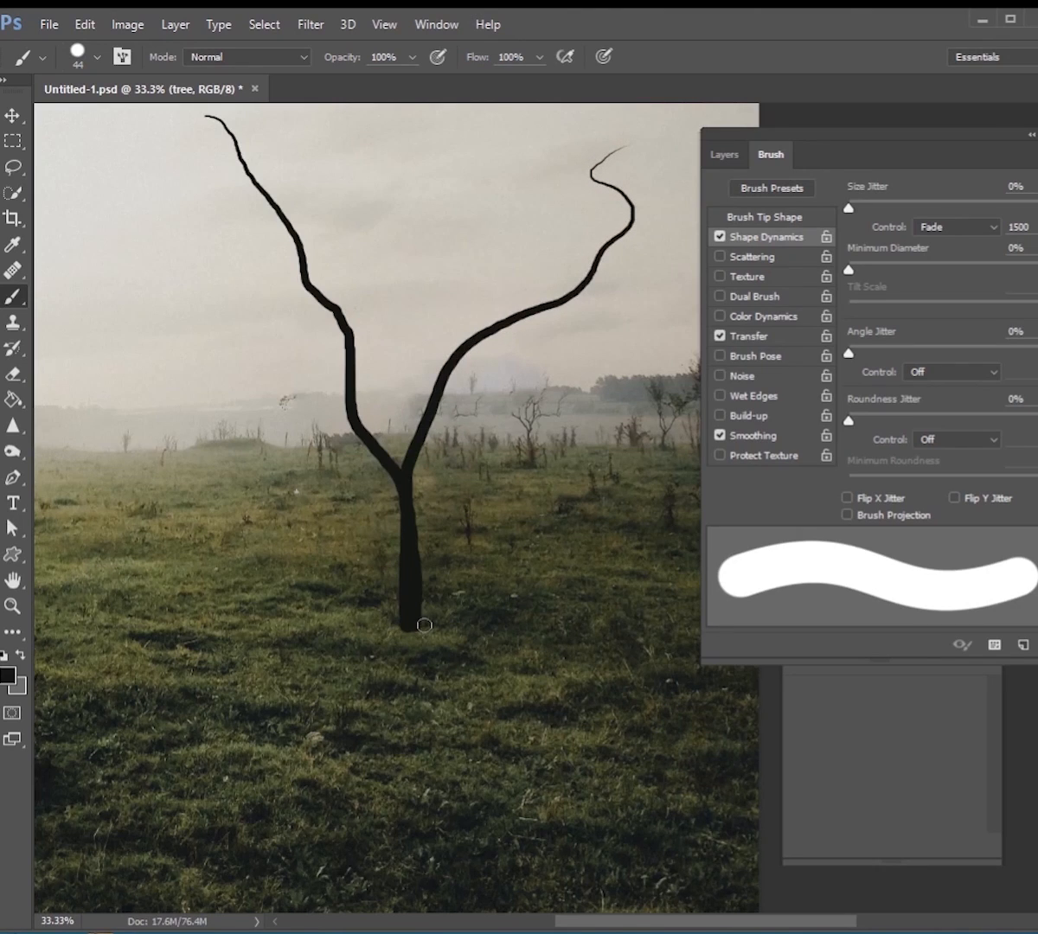
left_click_drag(424, 625, 408, 496)
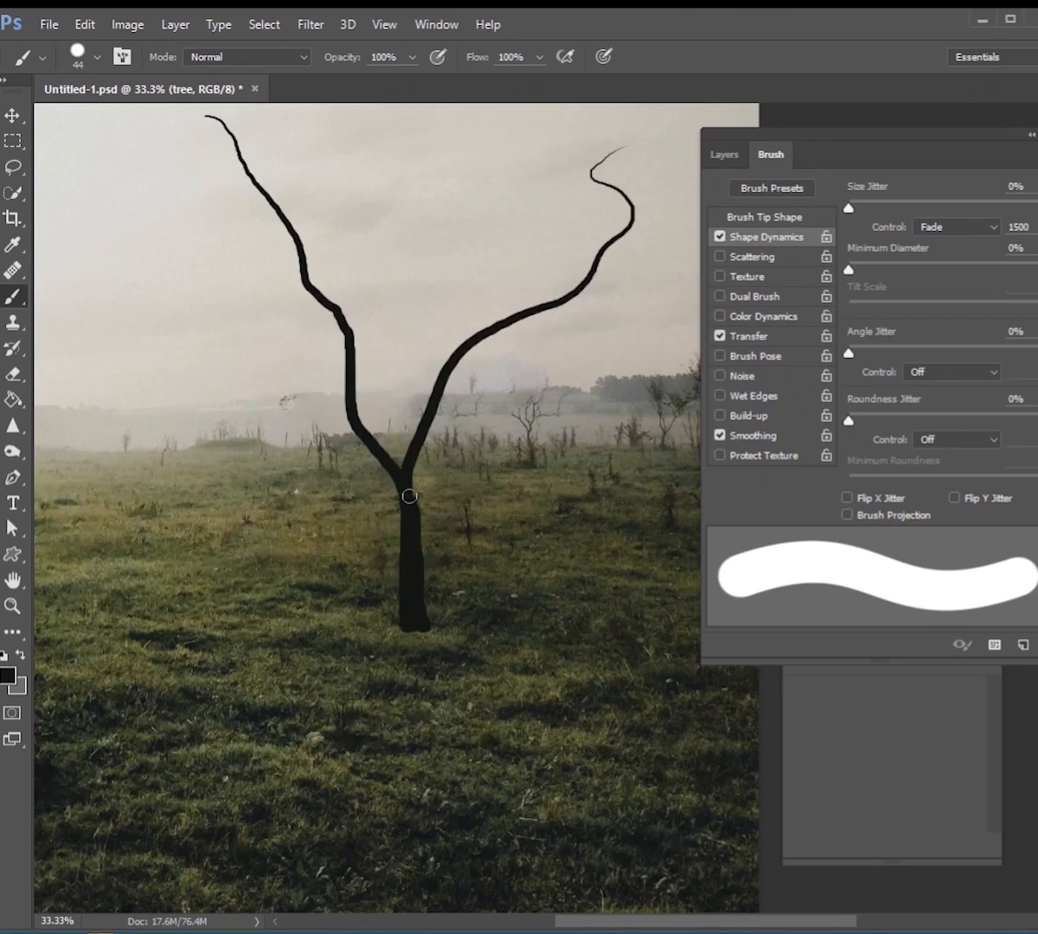
left_click_drag(408, 496, 445, 278)
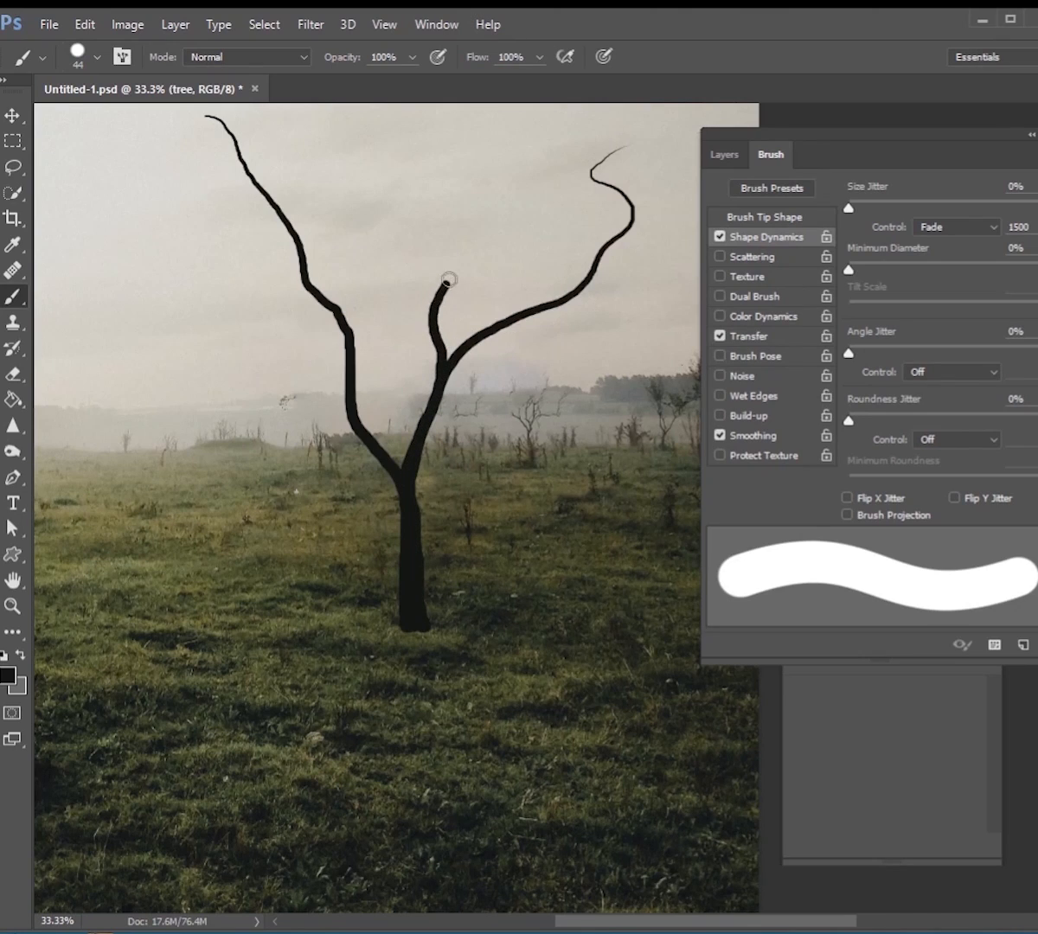
left_click_drag(445, 277, 519, 134)
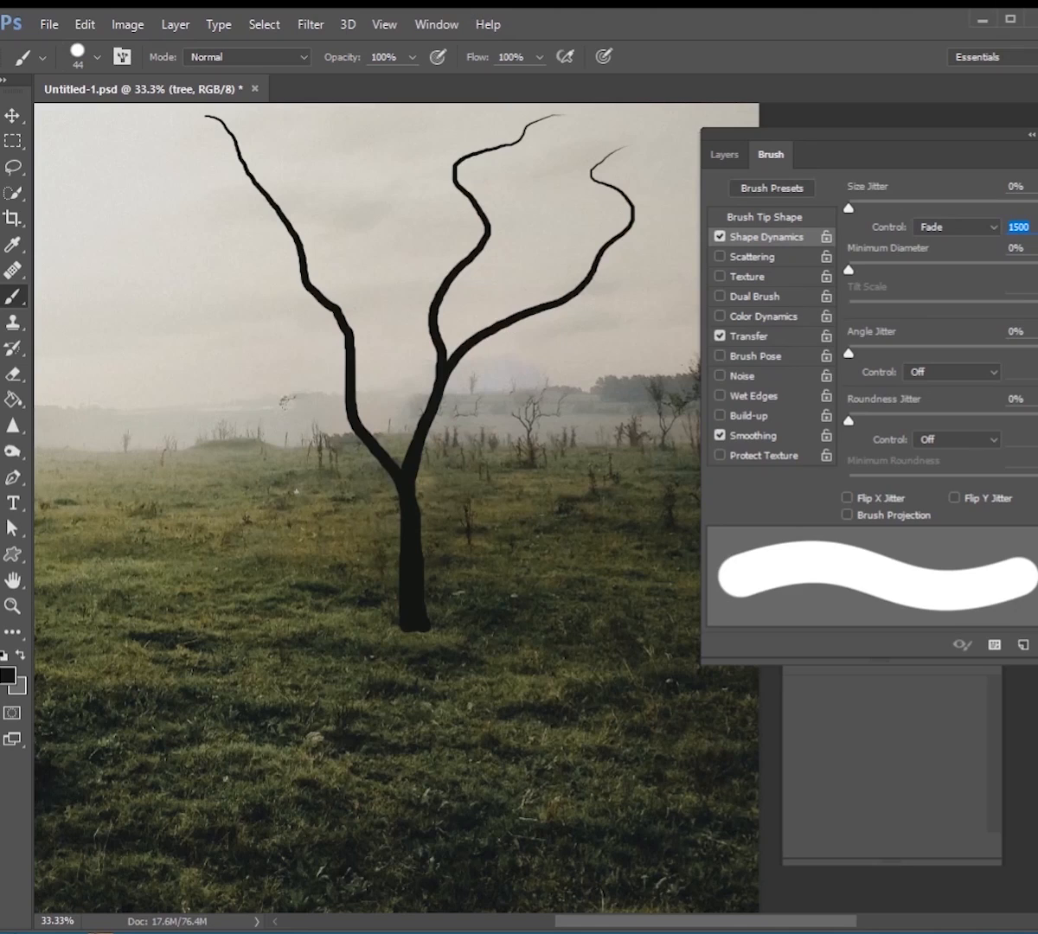
Shorten the fade to 500 and add short side branches and a thin twig
type("500")
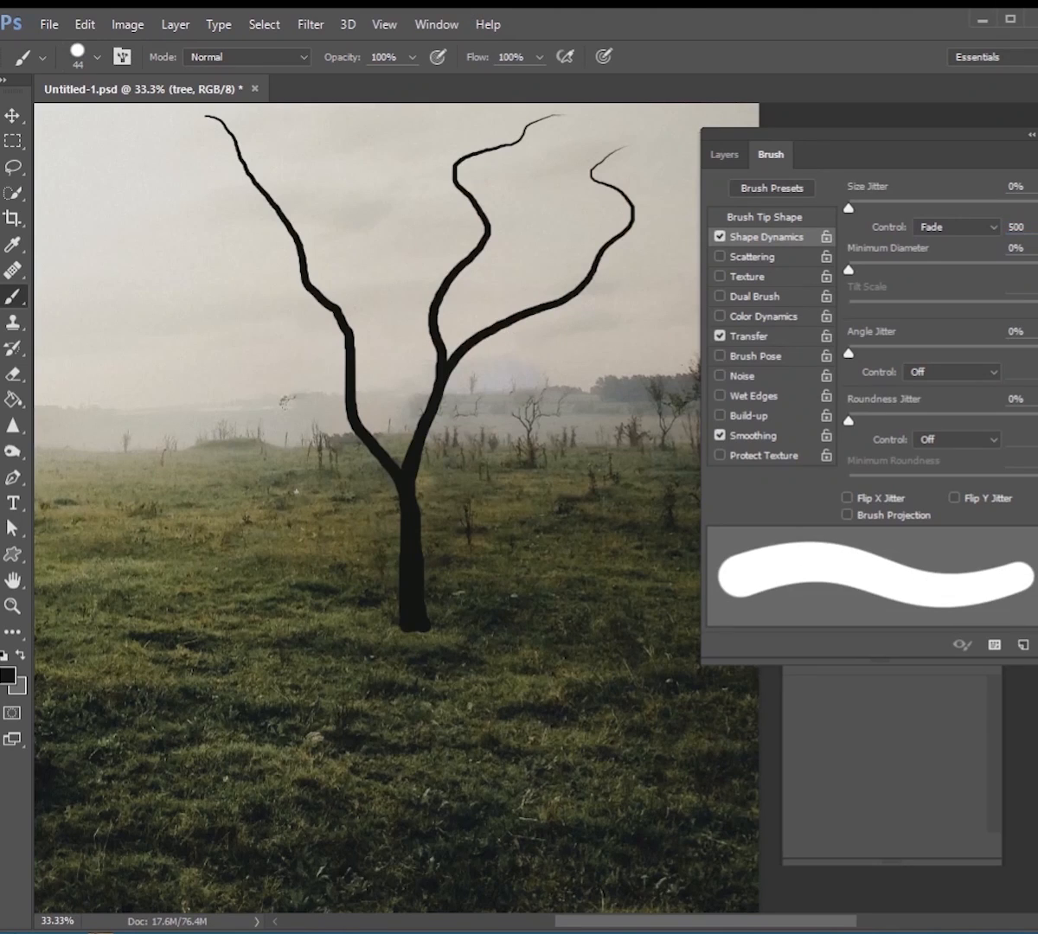
mouse_move(400, 477)
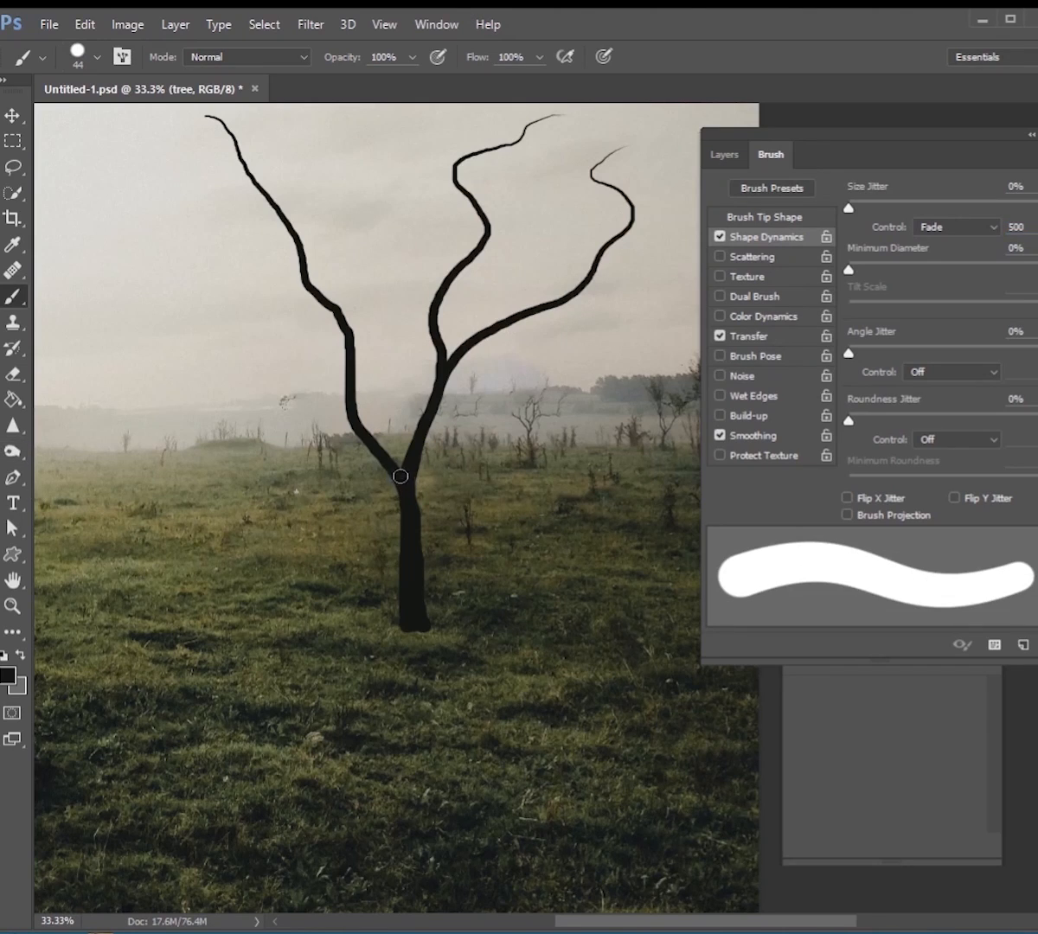
left_click_drag(400, 477, 378, 318)
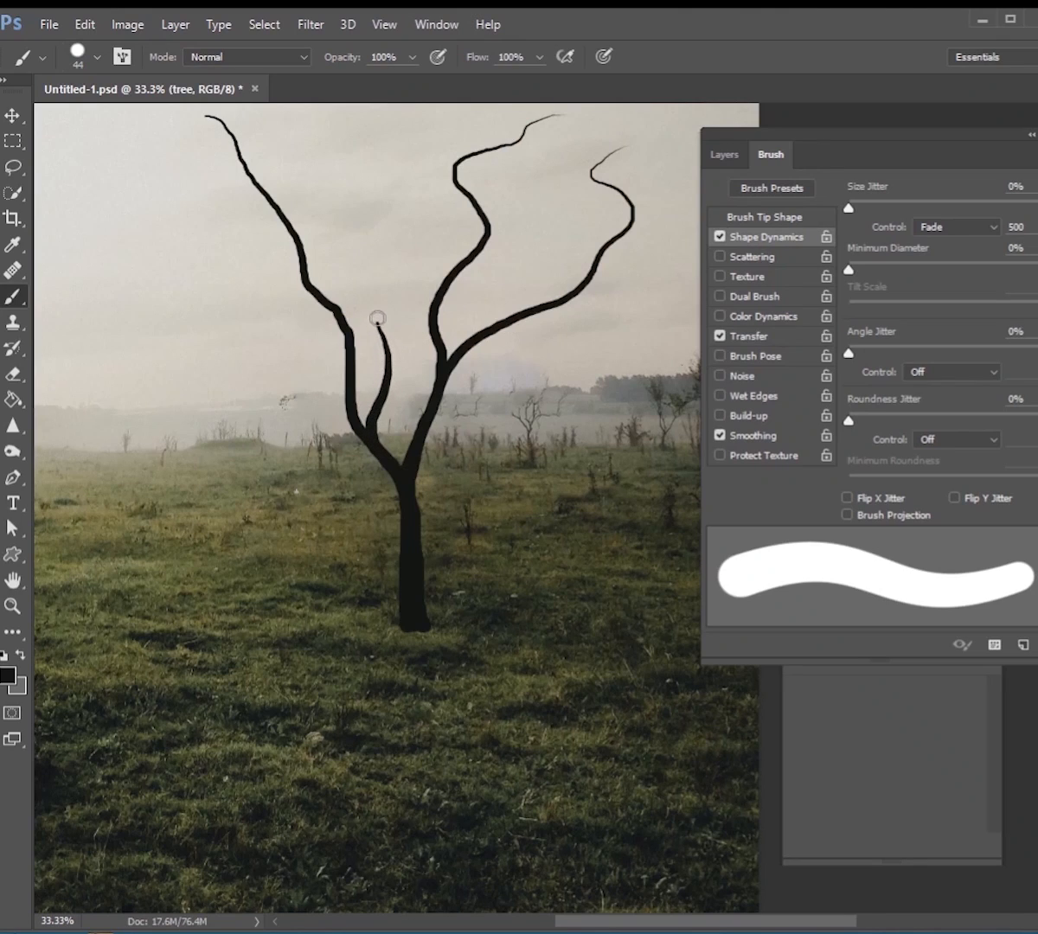
left_click_drag(378, 318, 419, 445)
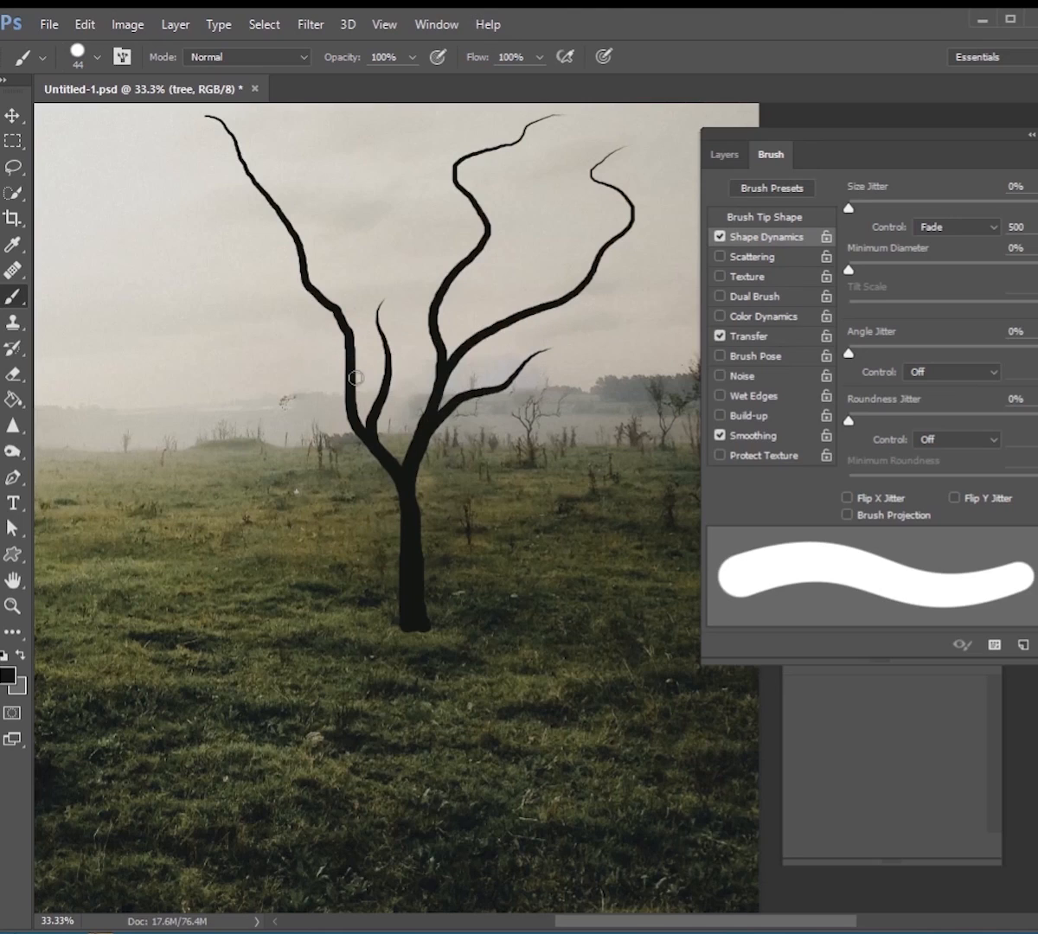
mouse_move(353, 417)
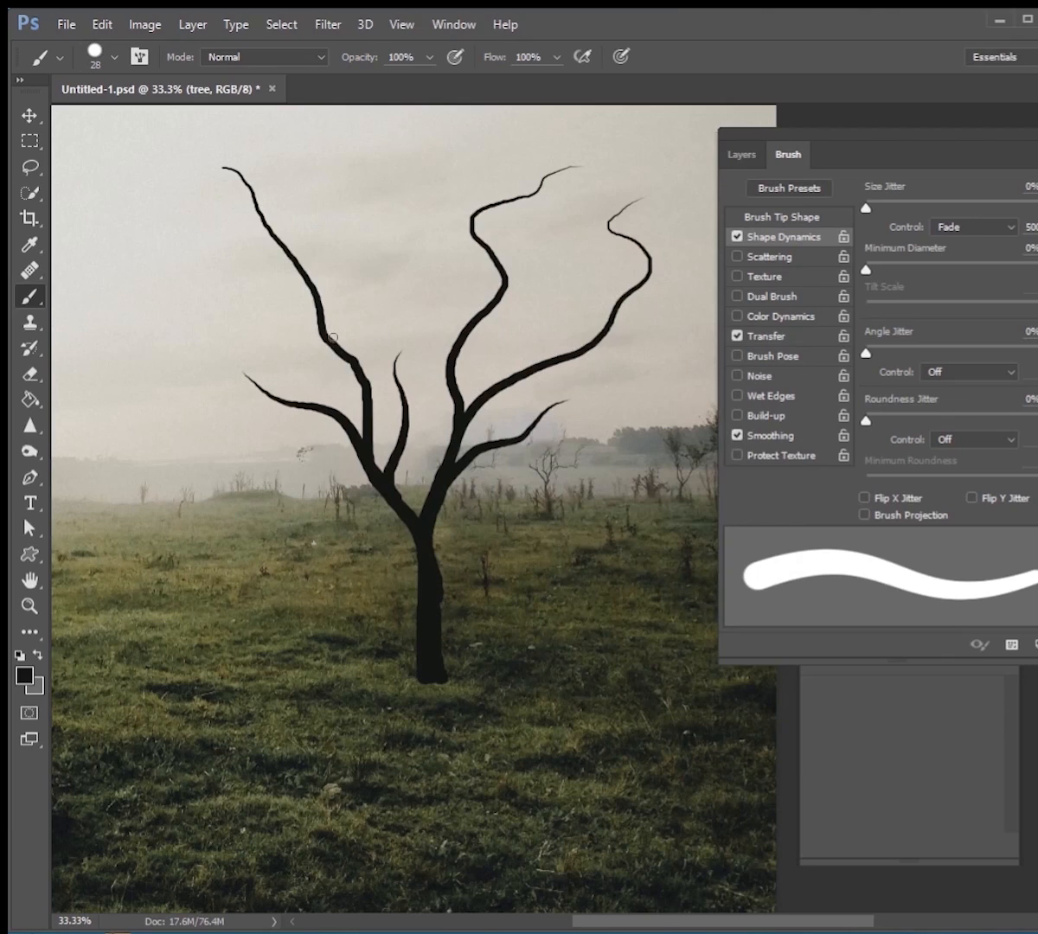
mouse_move(335, 350)
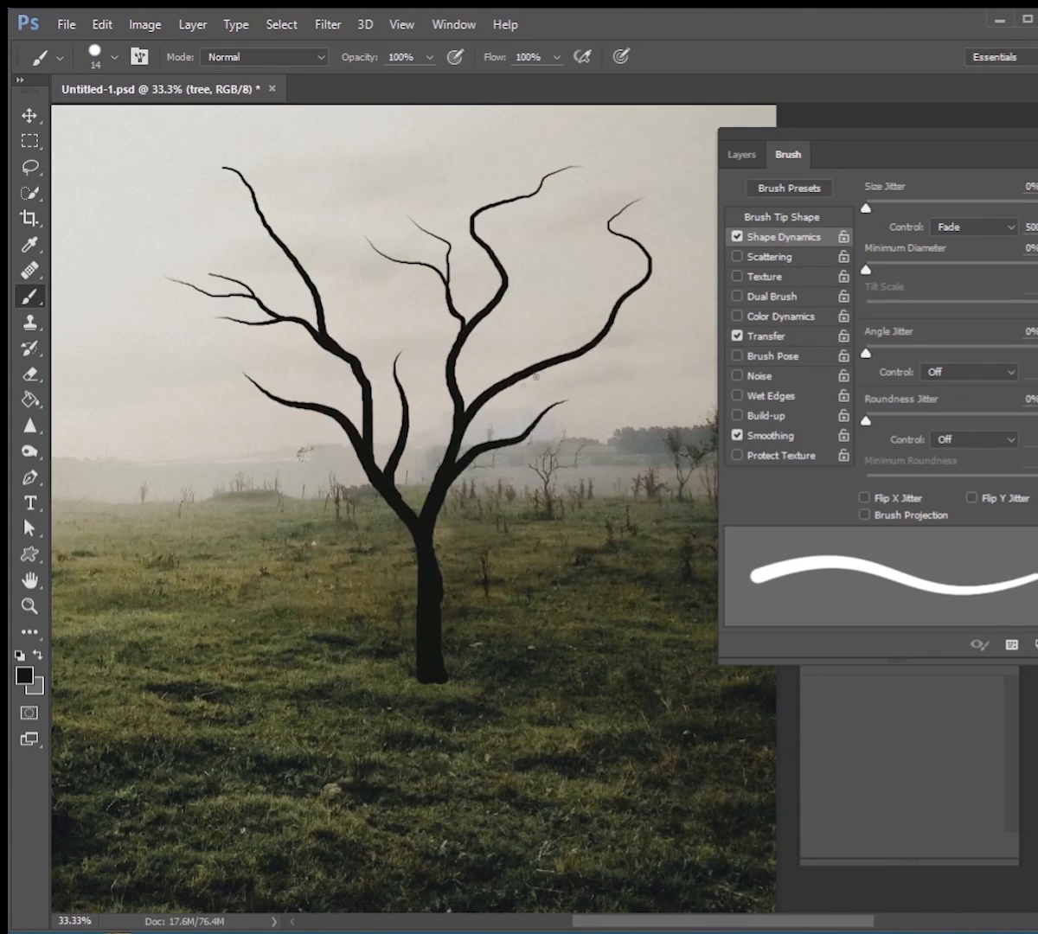
left_click_drag(519, 381, 579, 275)
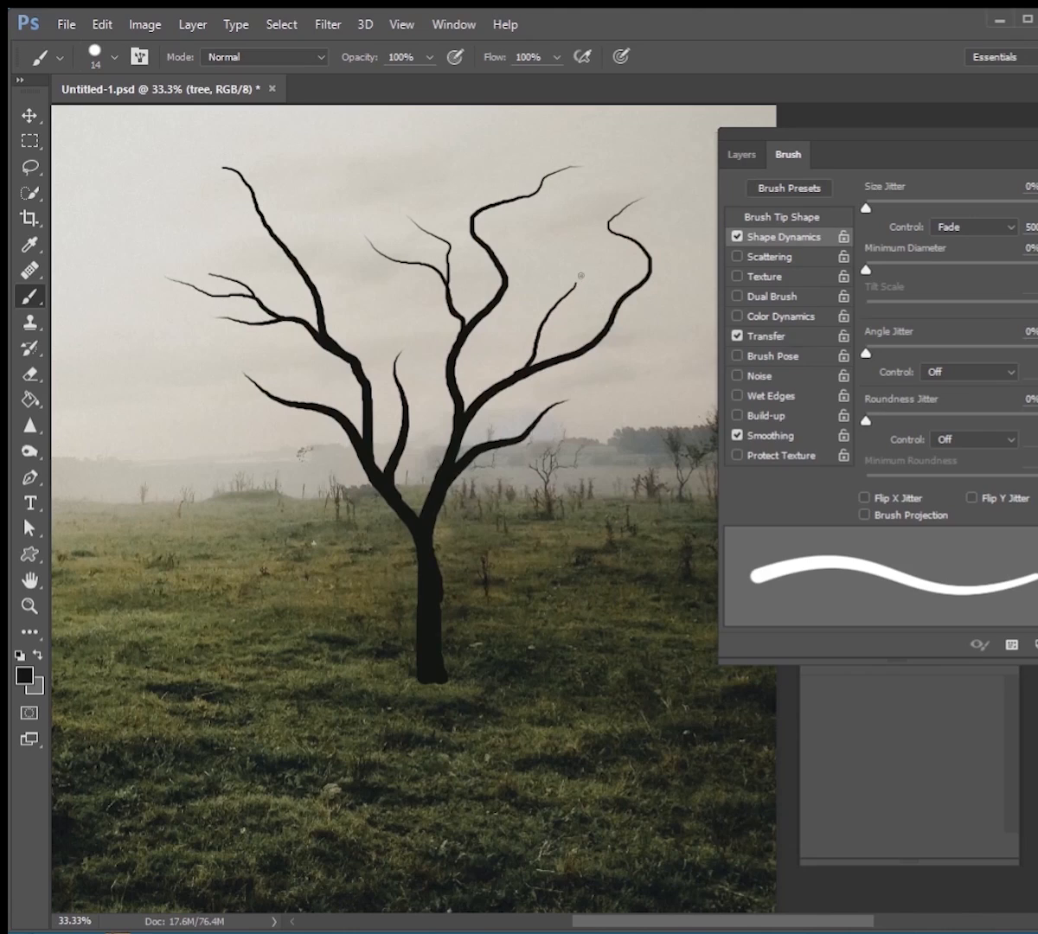
mouse_move(908, 253)
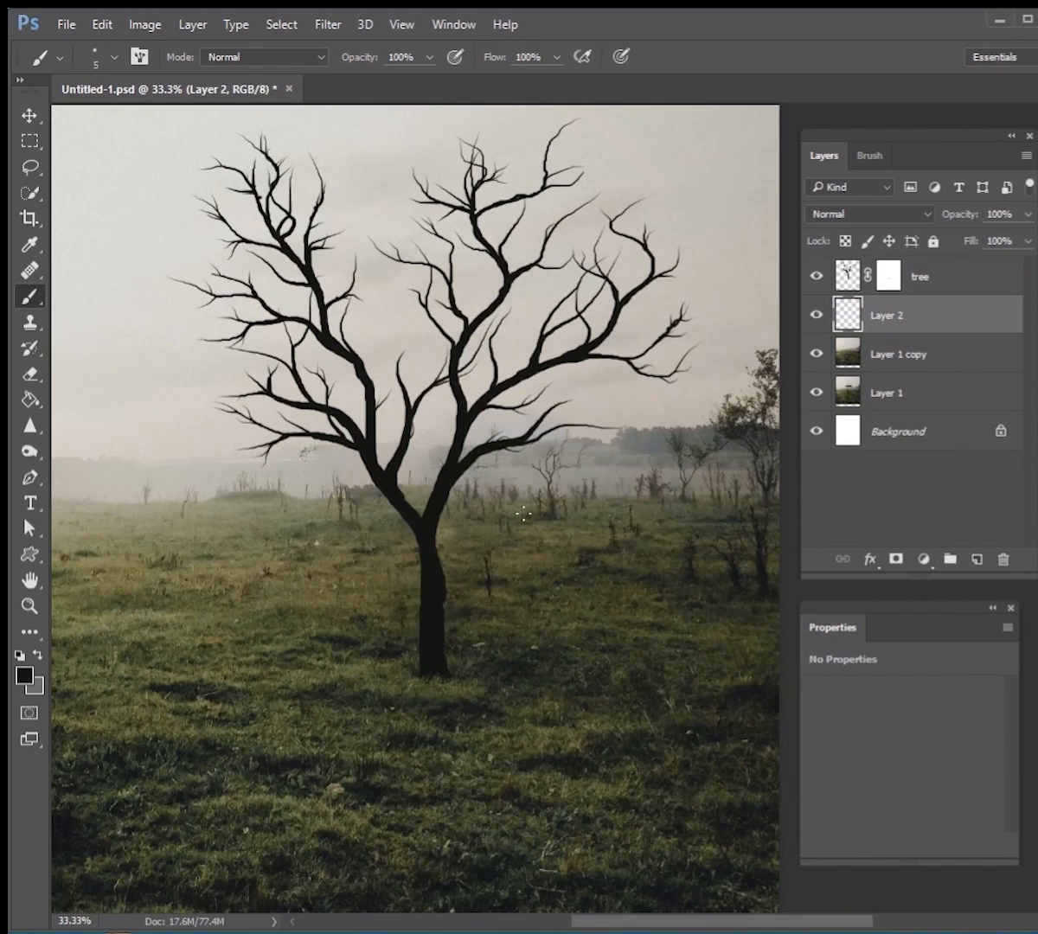
Right-click the canvas to choose a large soft brush tip
right_click(523, 514)
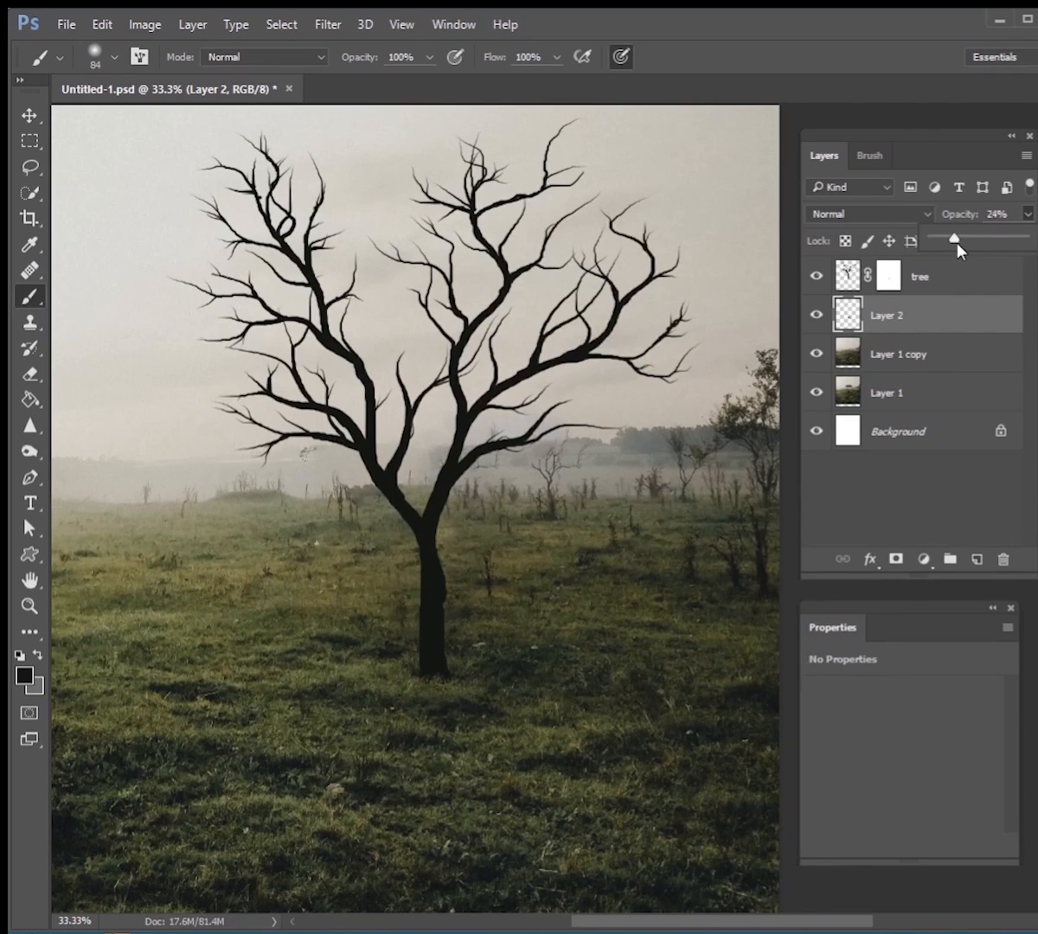
Set Layer 2 opacity to 60%, then select the tree layer and open its effects list
left_click_drag(954, 237, 986, 237)
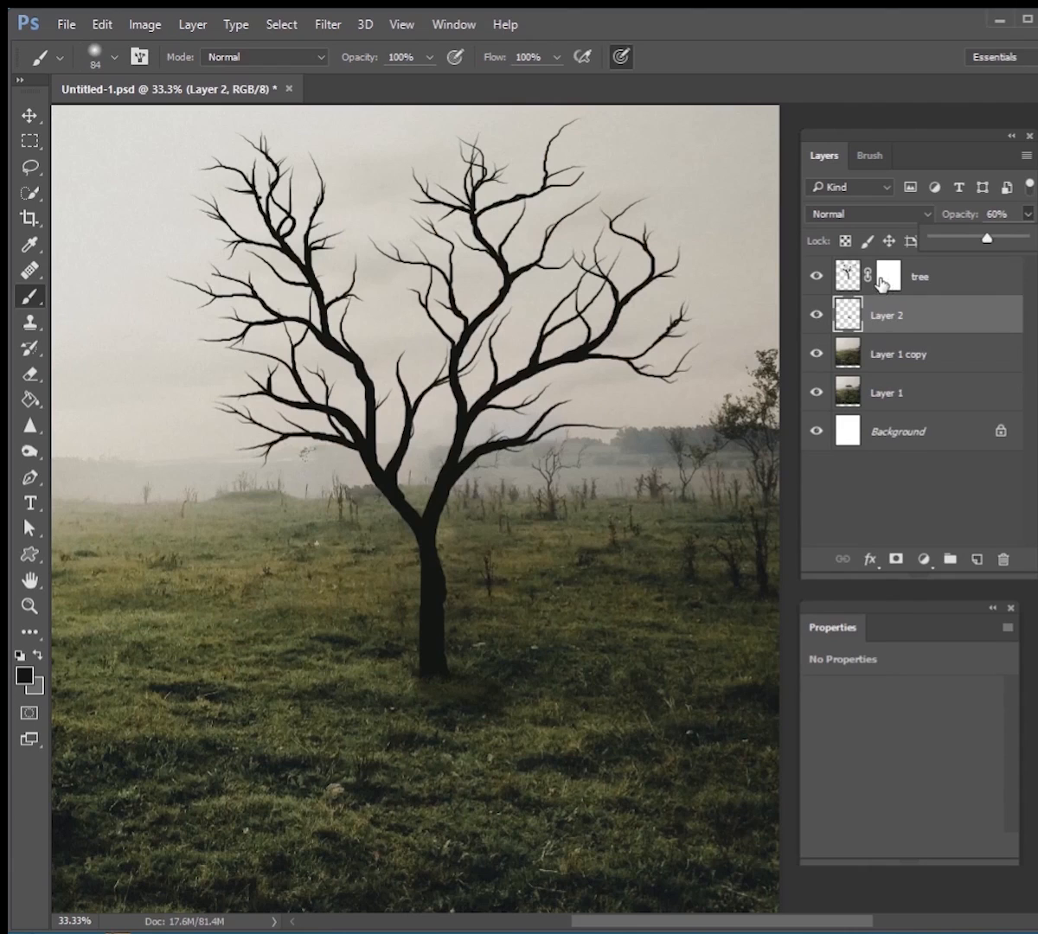
left_click(919, 275)
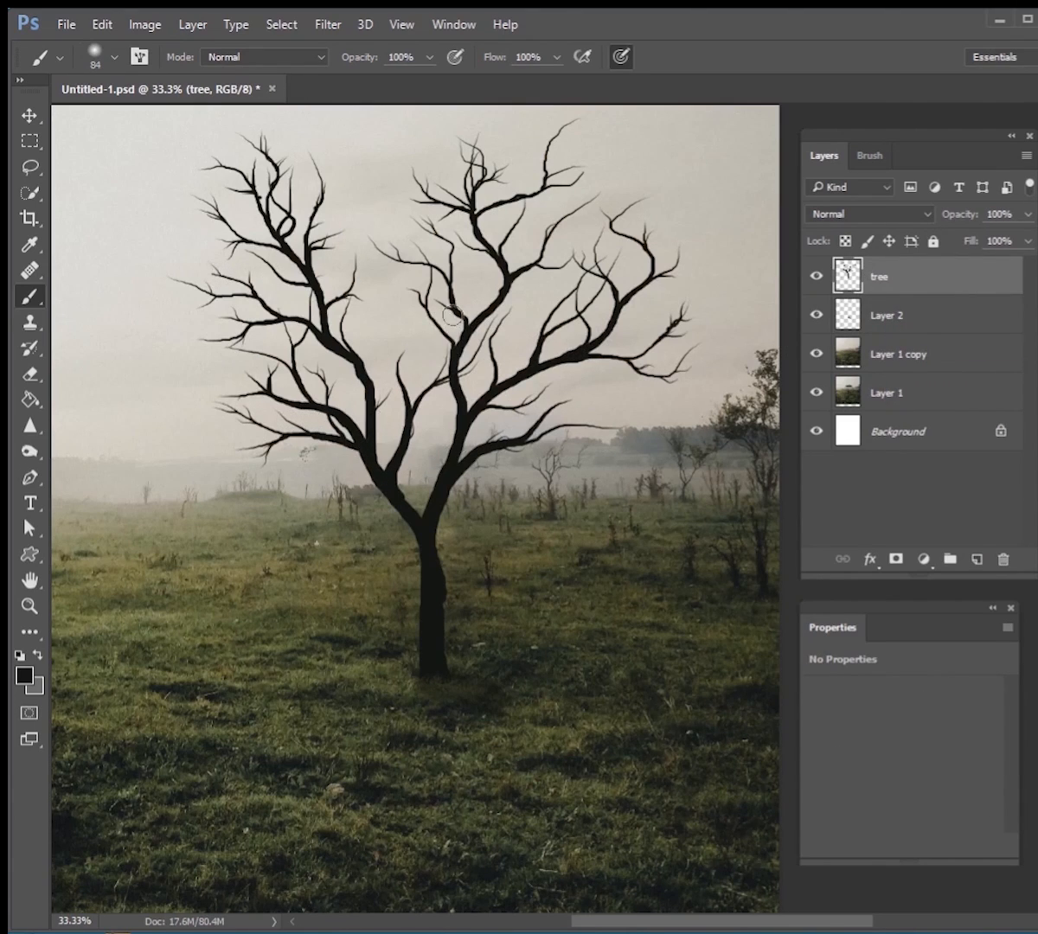
left_click(868, 558)
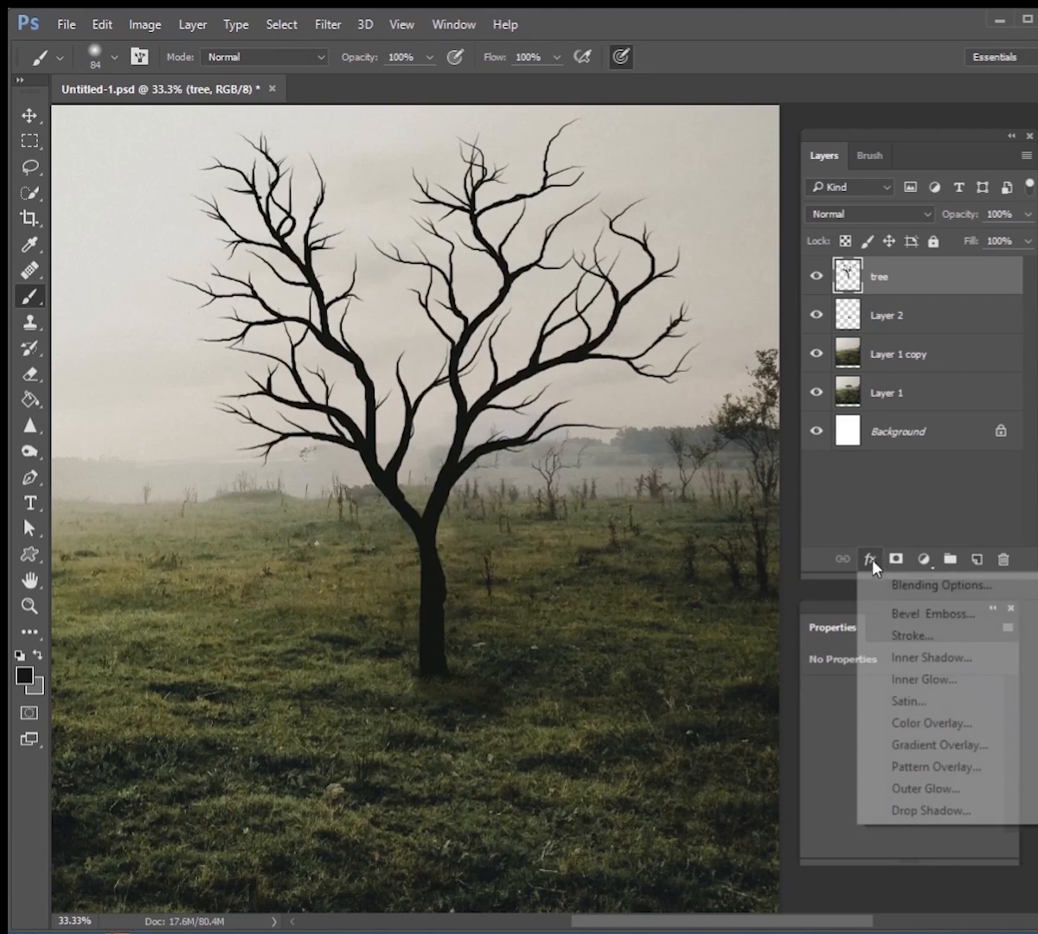
mouse_move(930, 657)
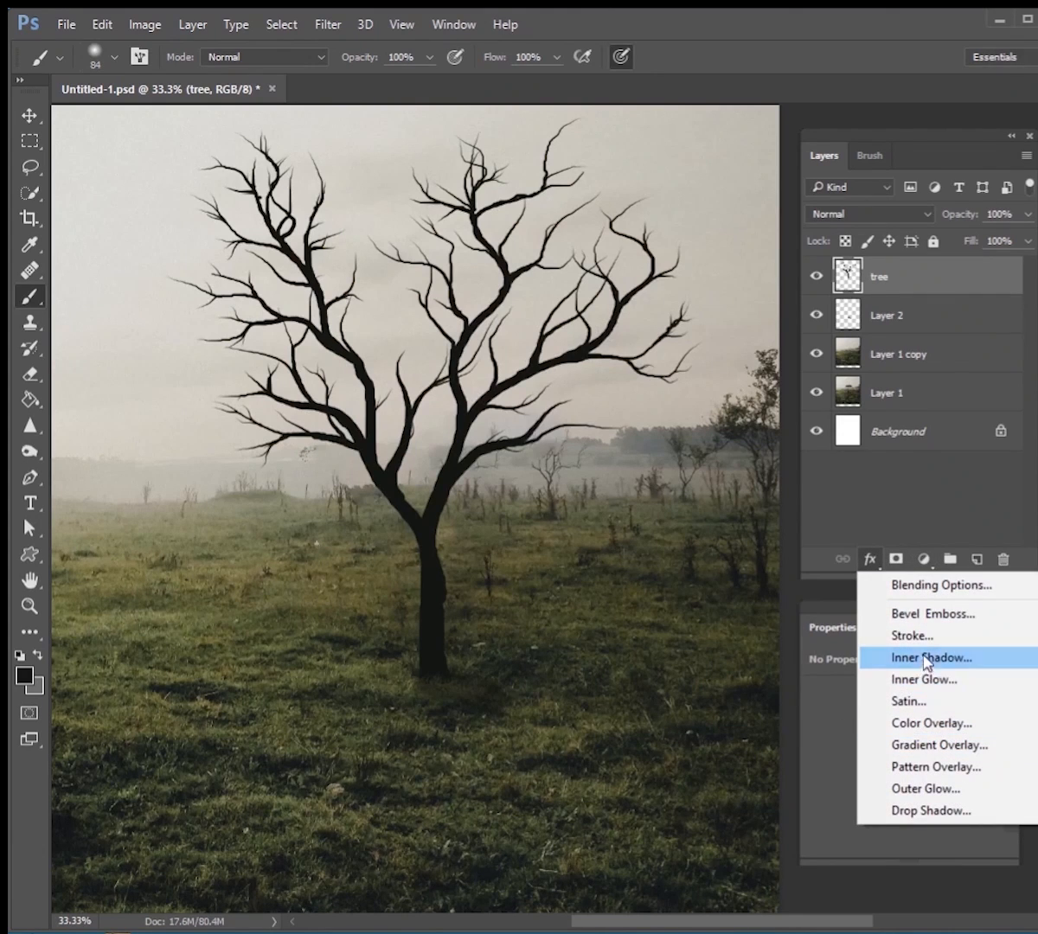
Apply a white Inner Shadow to the tree at 43% opacity, distance 6, size 13
left_click(931, 658)
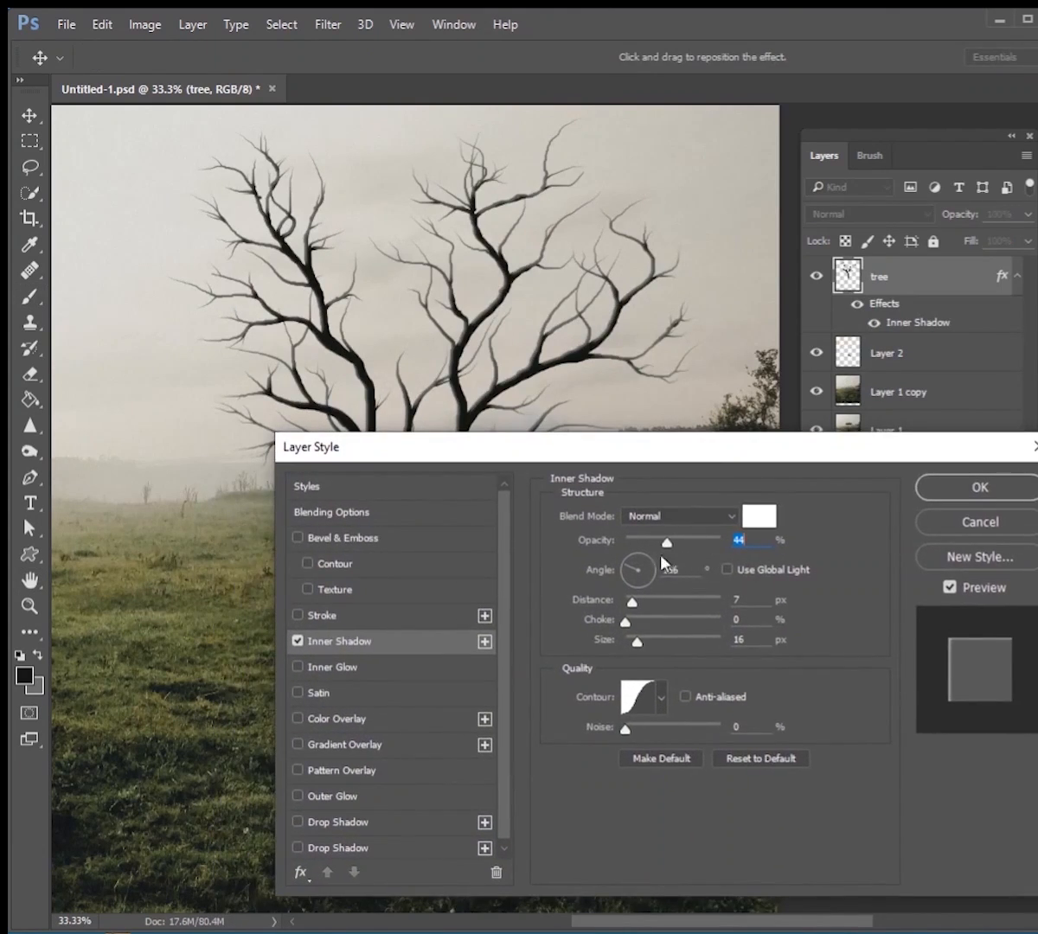
left_click_drag(666, 540, 739, 540)
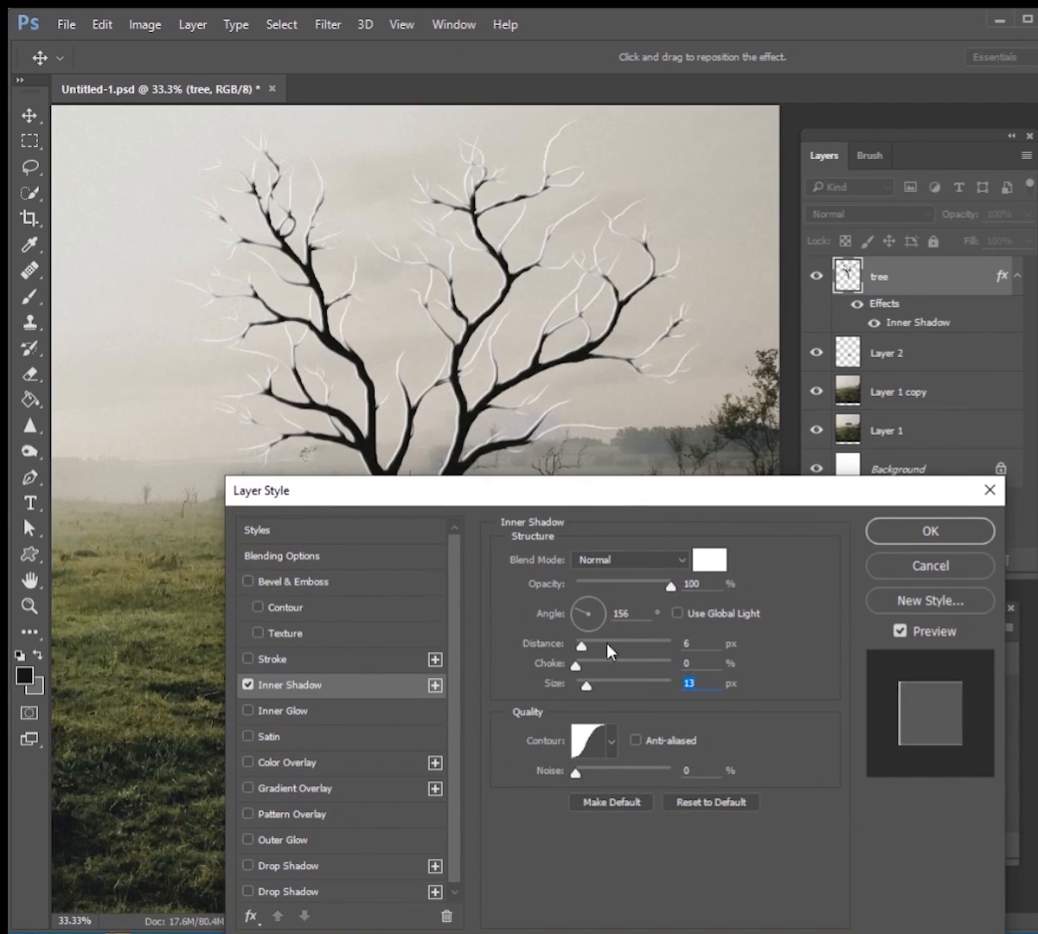
left_click_drag(668, 585, 614, 585)
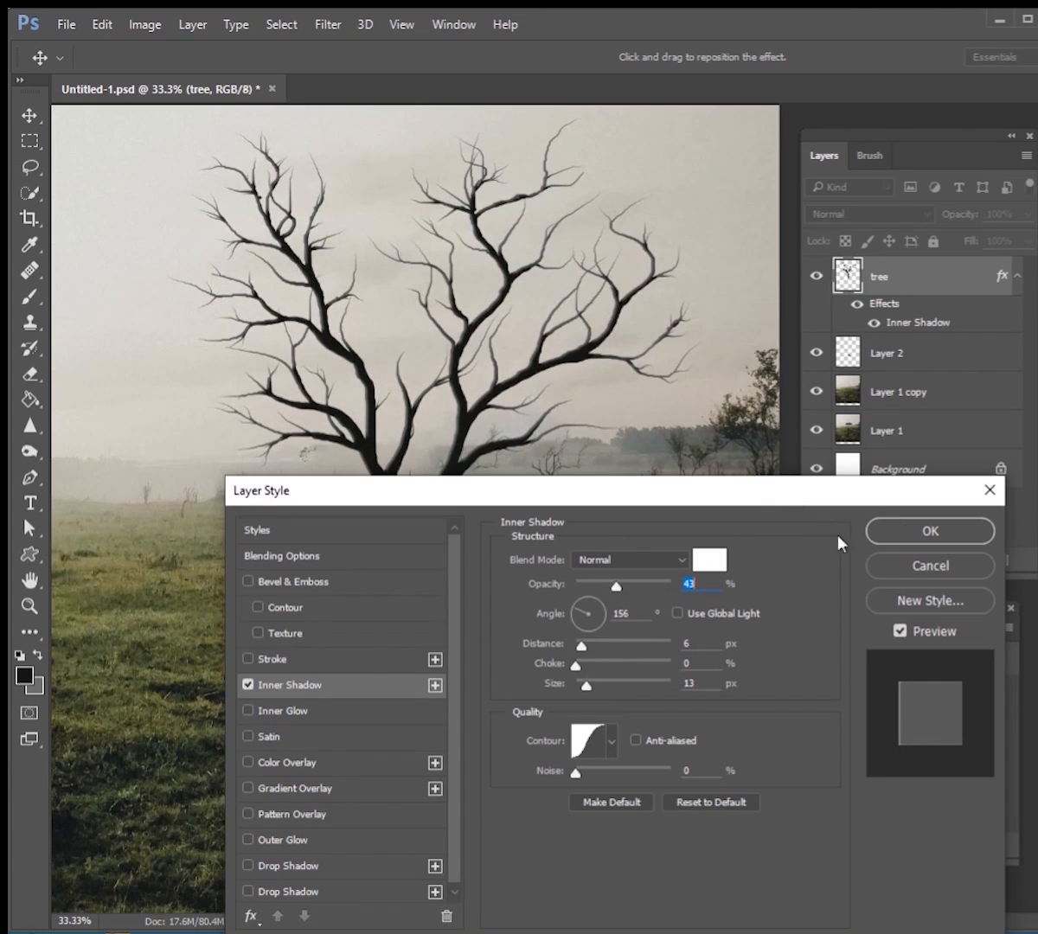
left_click(928, 530)
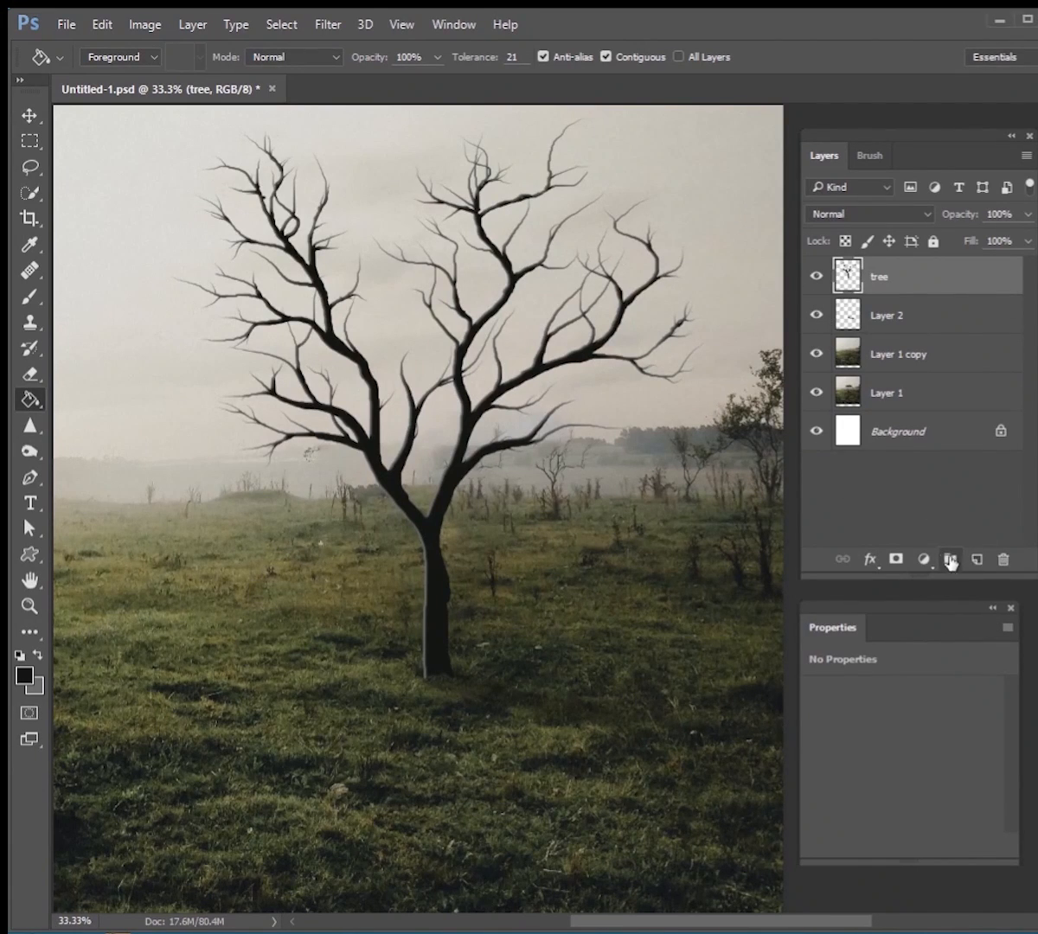
Create the Tree Textures group and mask it with the tree layer's shape
left_click(949, 559)
type("Tree Textures")
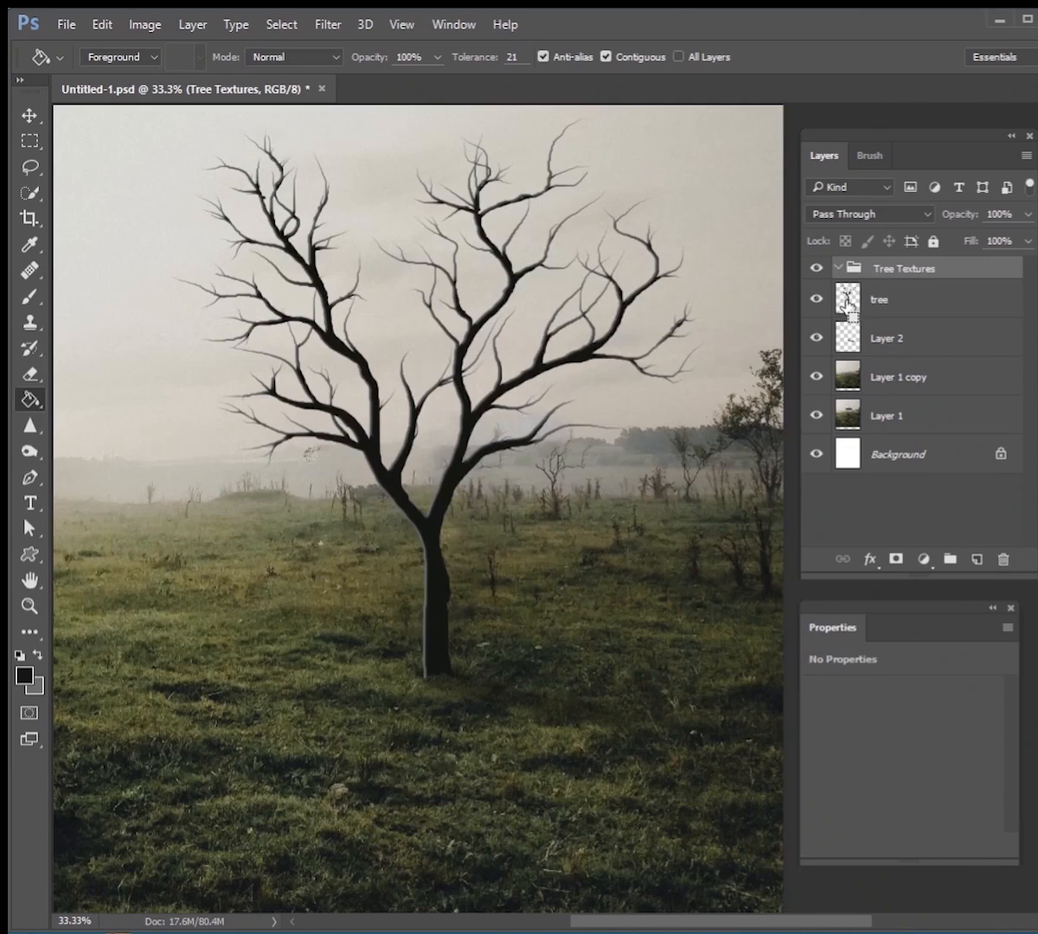
left_click(444, 372)
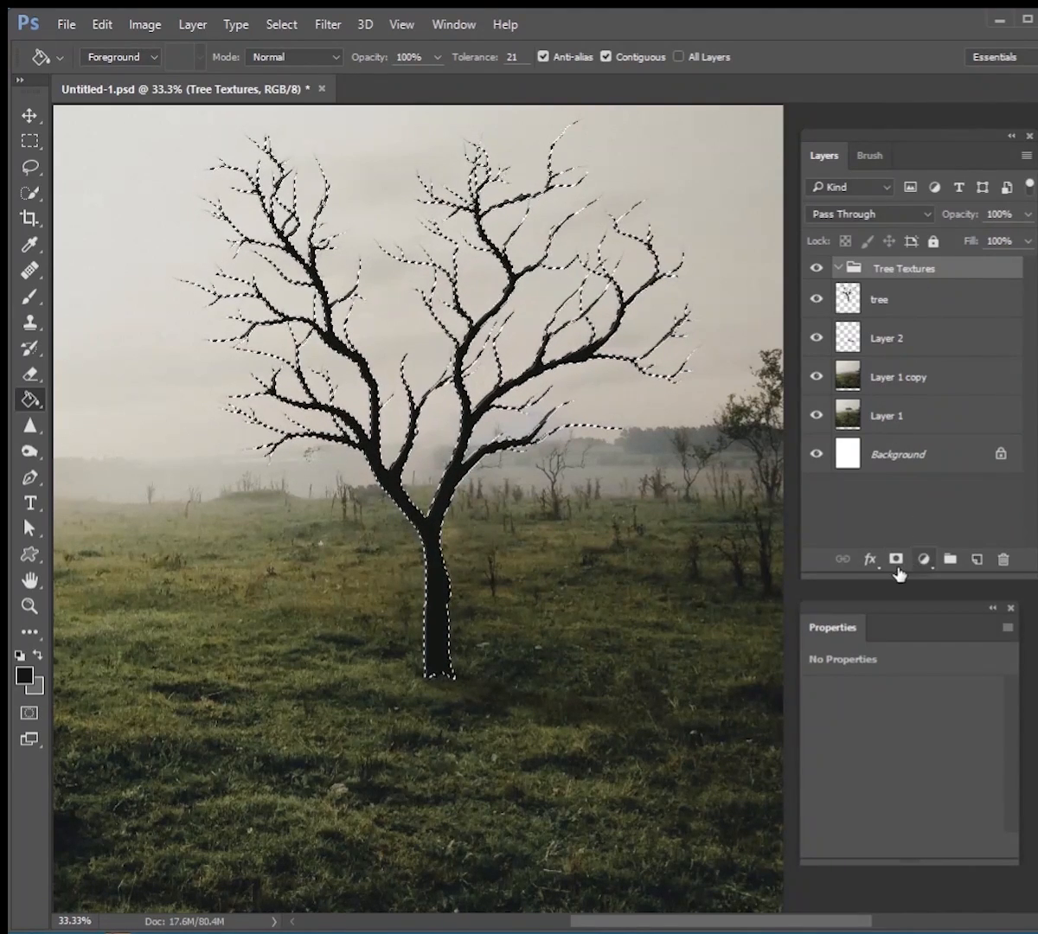
left_click(895, 558)
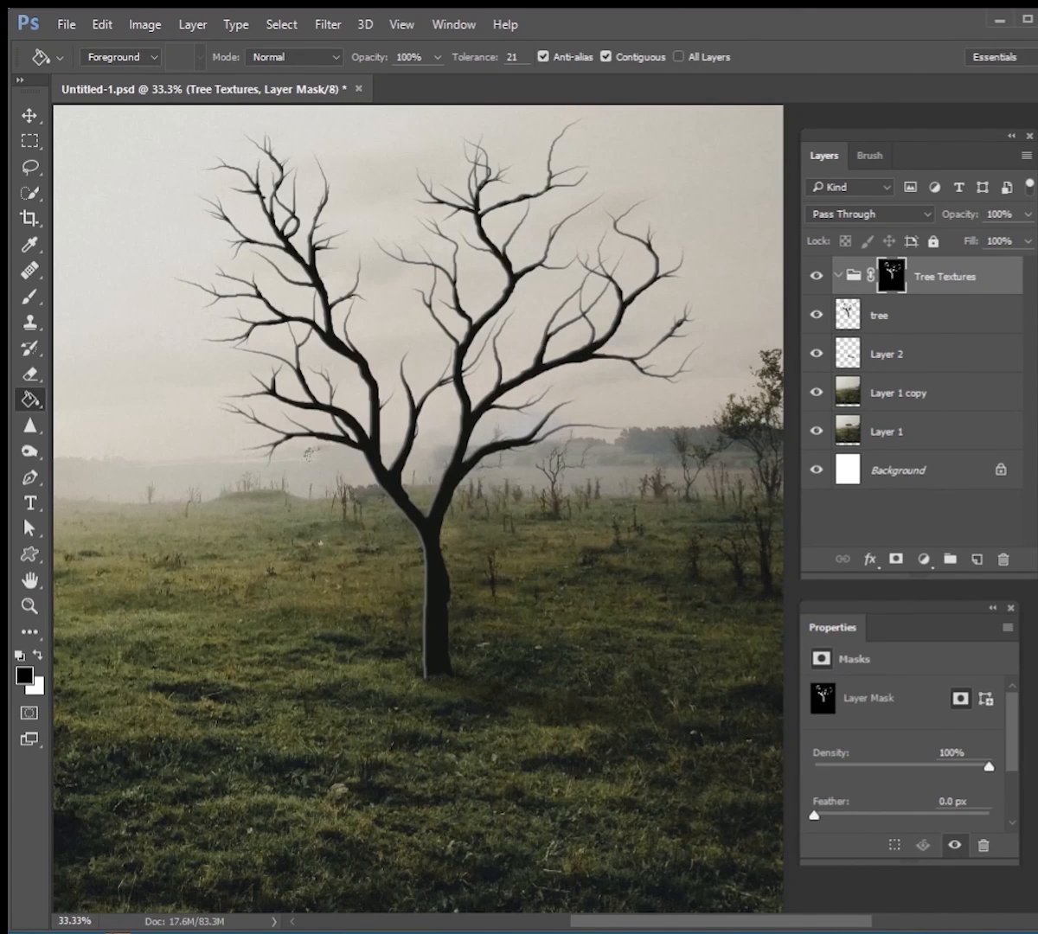
mouse_move(692, 335)
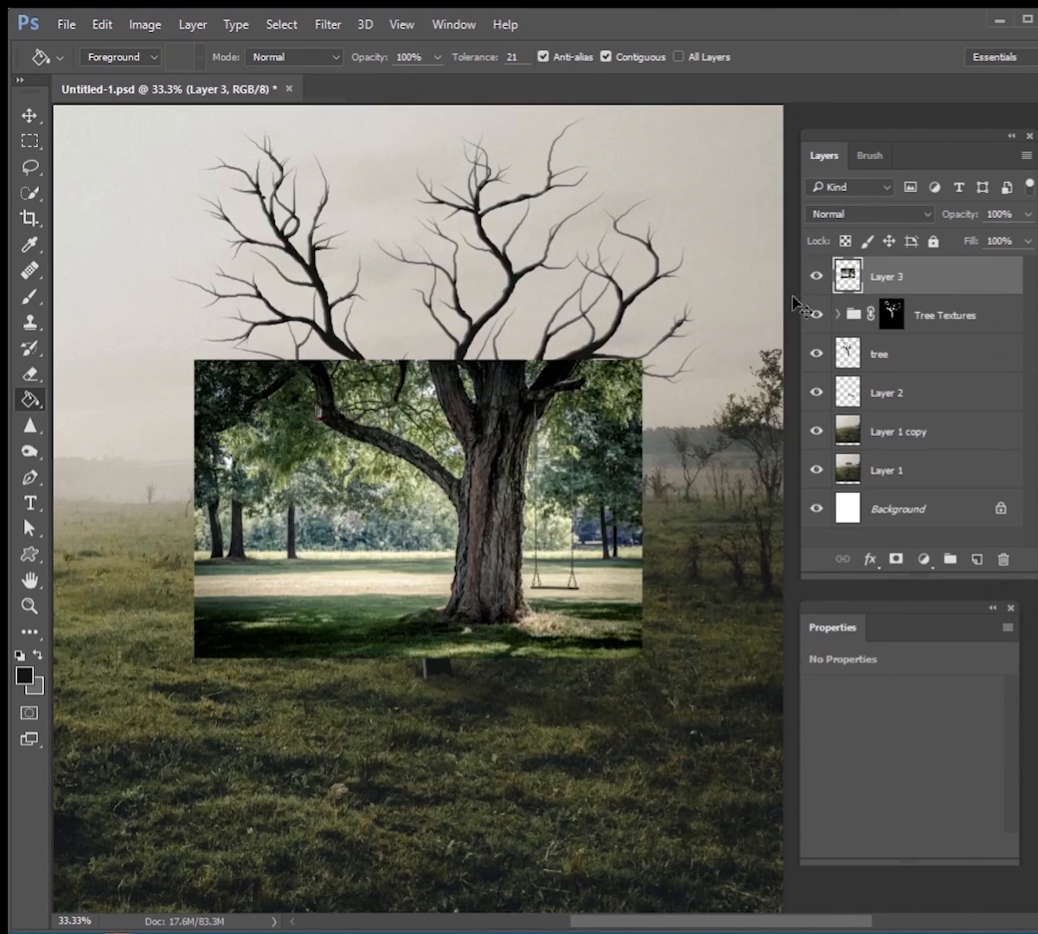
Using the Move tool, transform the copied bark strip to fit over the tree trunk
left_click(29, 116)
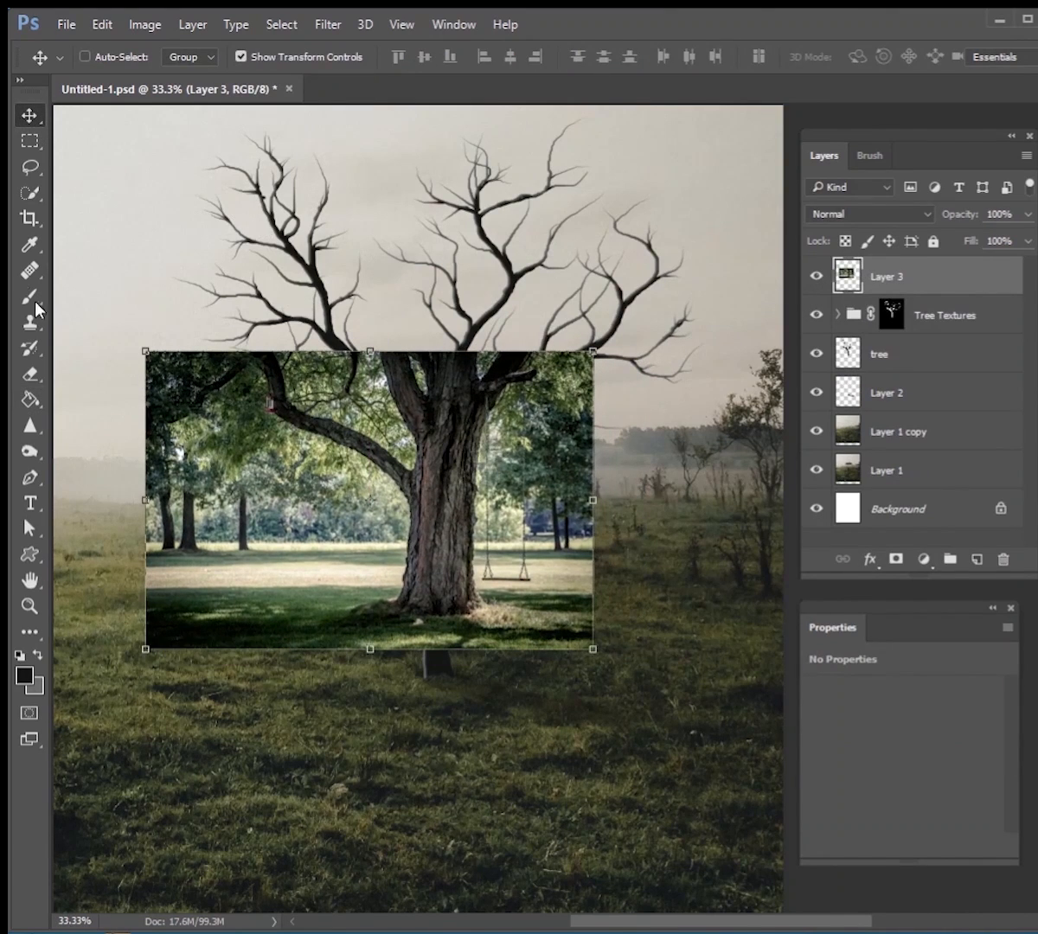
left_click(29, 167)
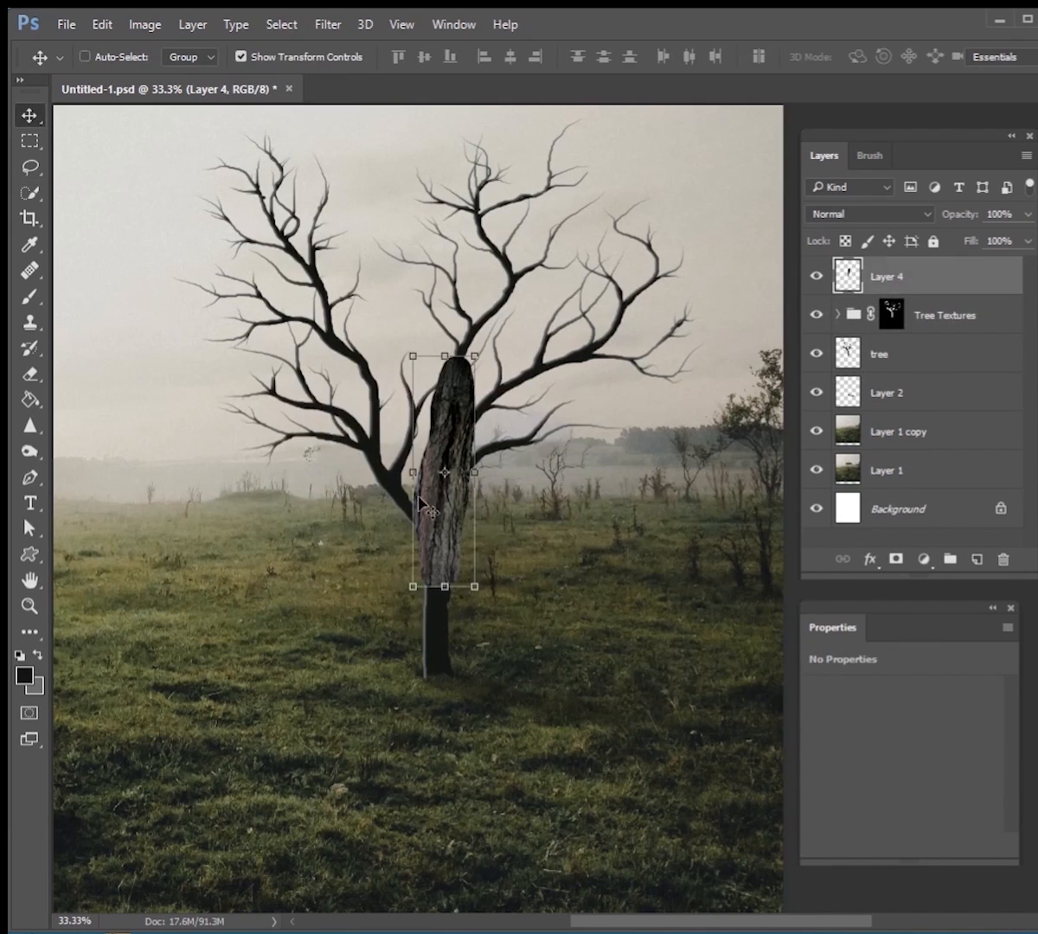
left_click_drag(443, 473, 498, 528)
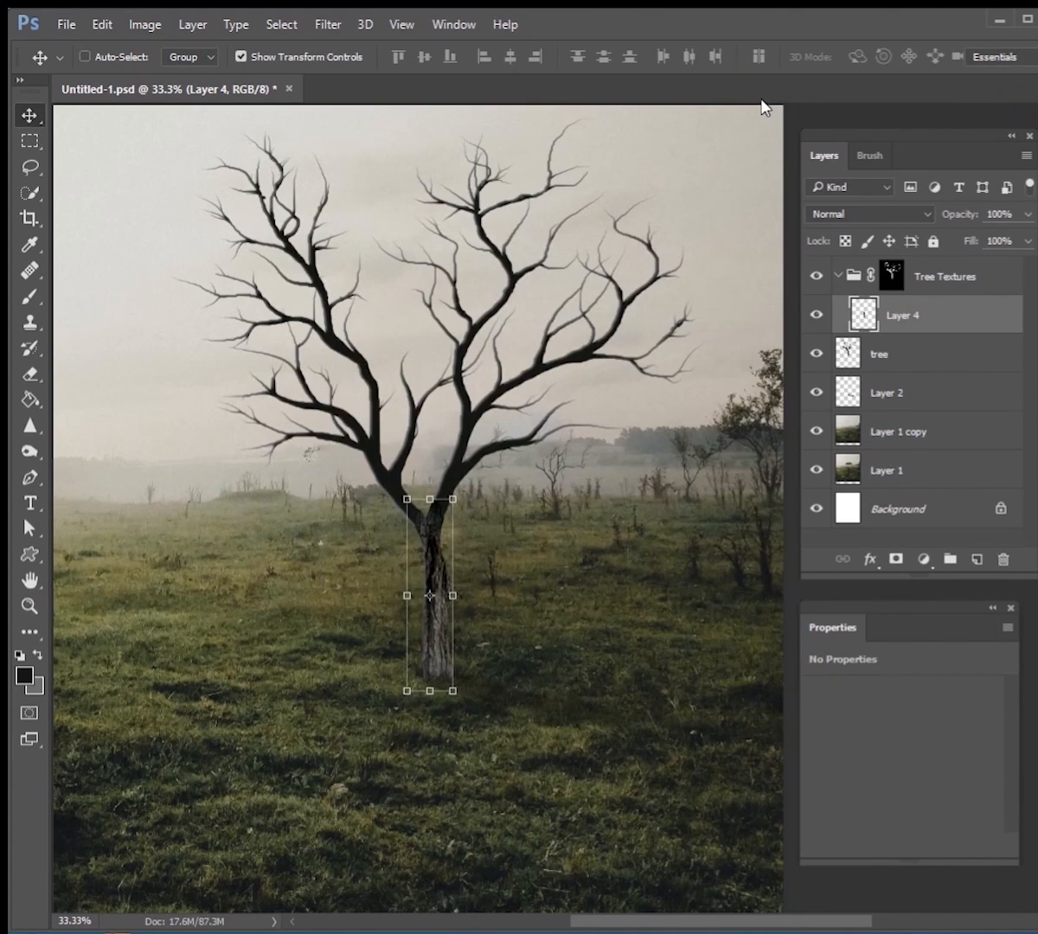
Duplicate the bark layer and move the copy onto an upper branch
key("ctrl+j")
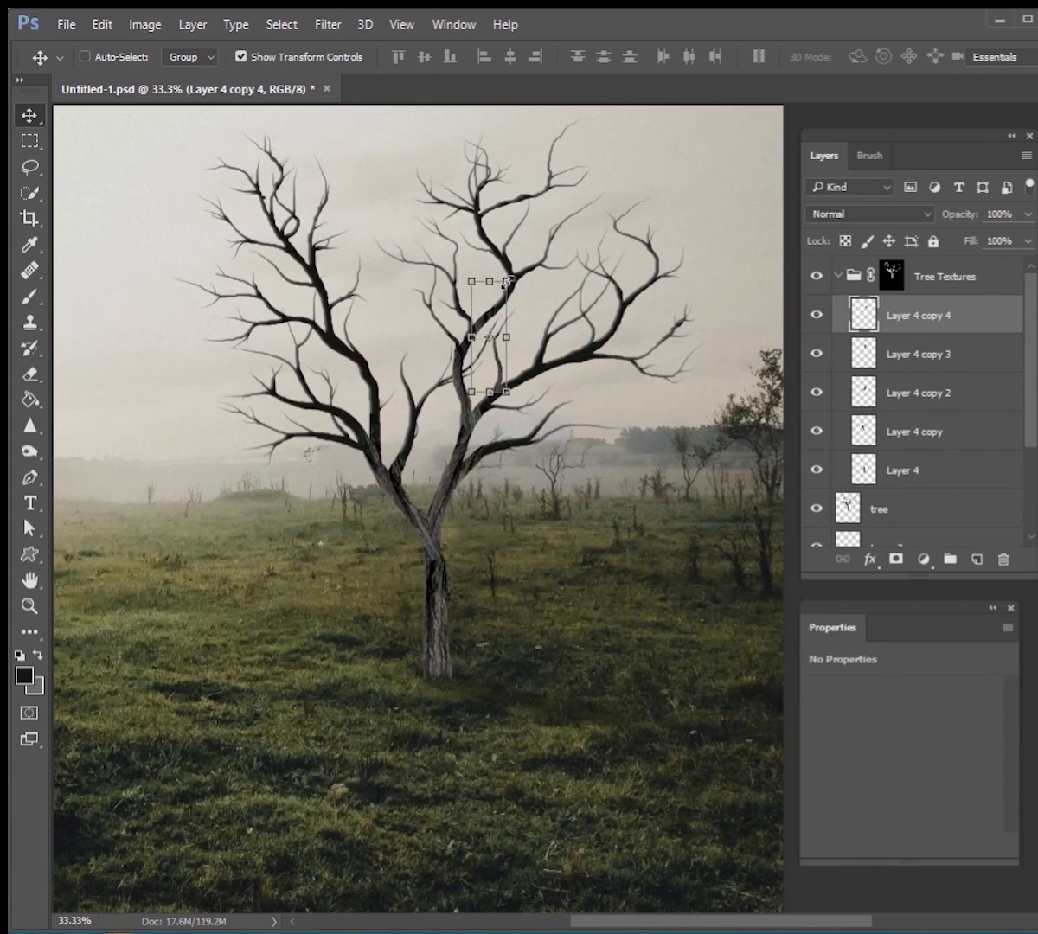
left_click_drag(511, 268, 528, 302)
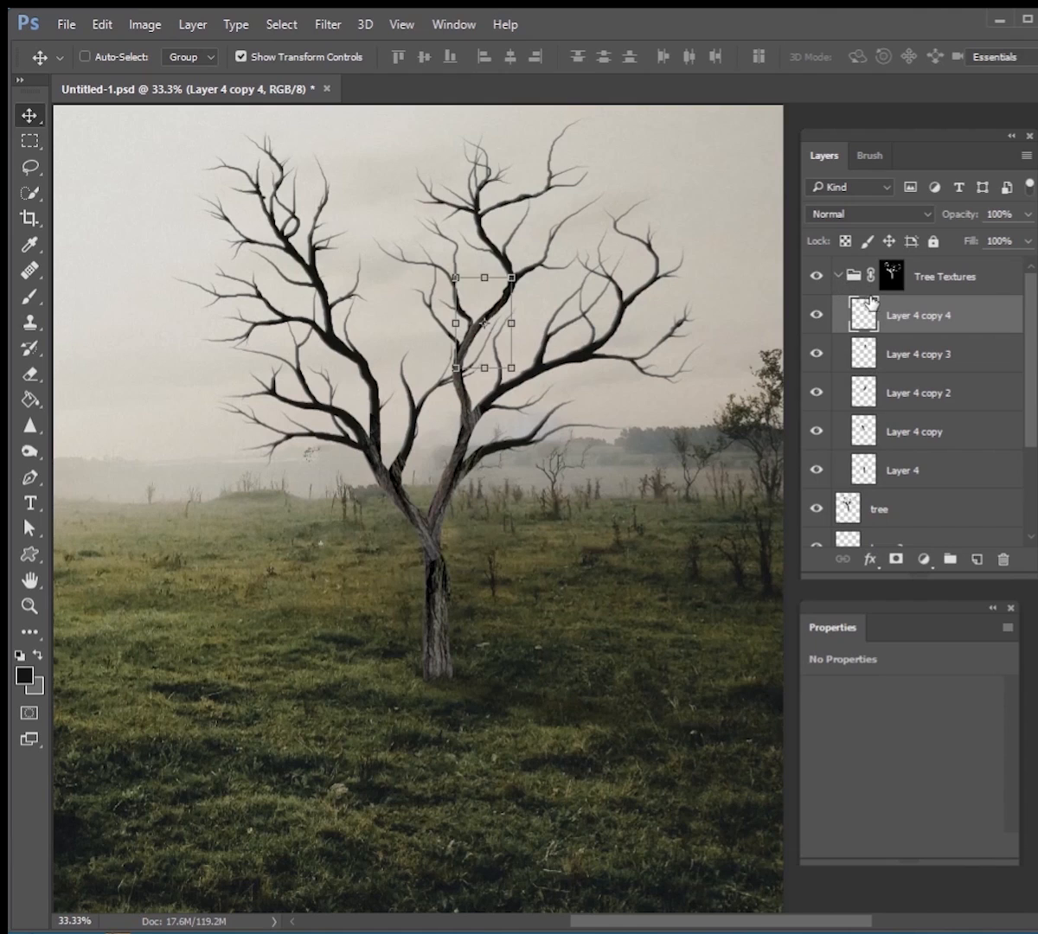
mouse_move(927, 331)
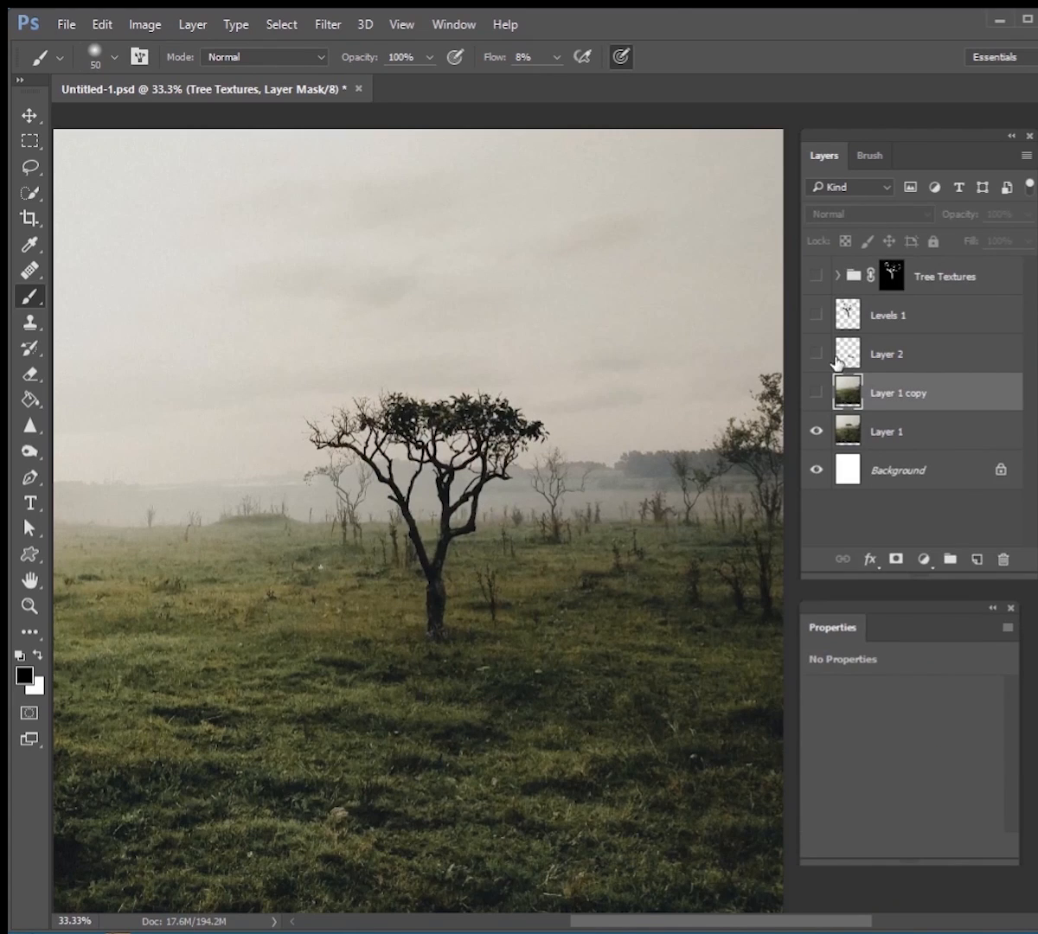
Re-show the tree and texture layers, then set the Tree Textures group opacity to 50%
left_click(816, 353)
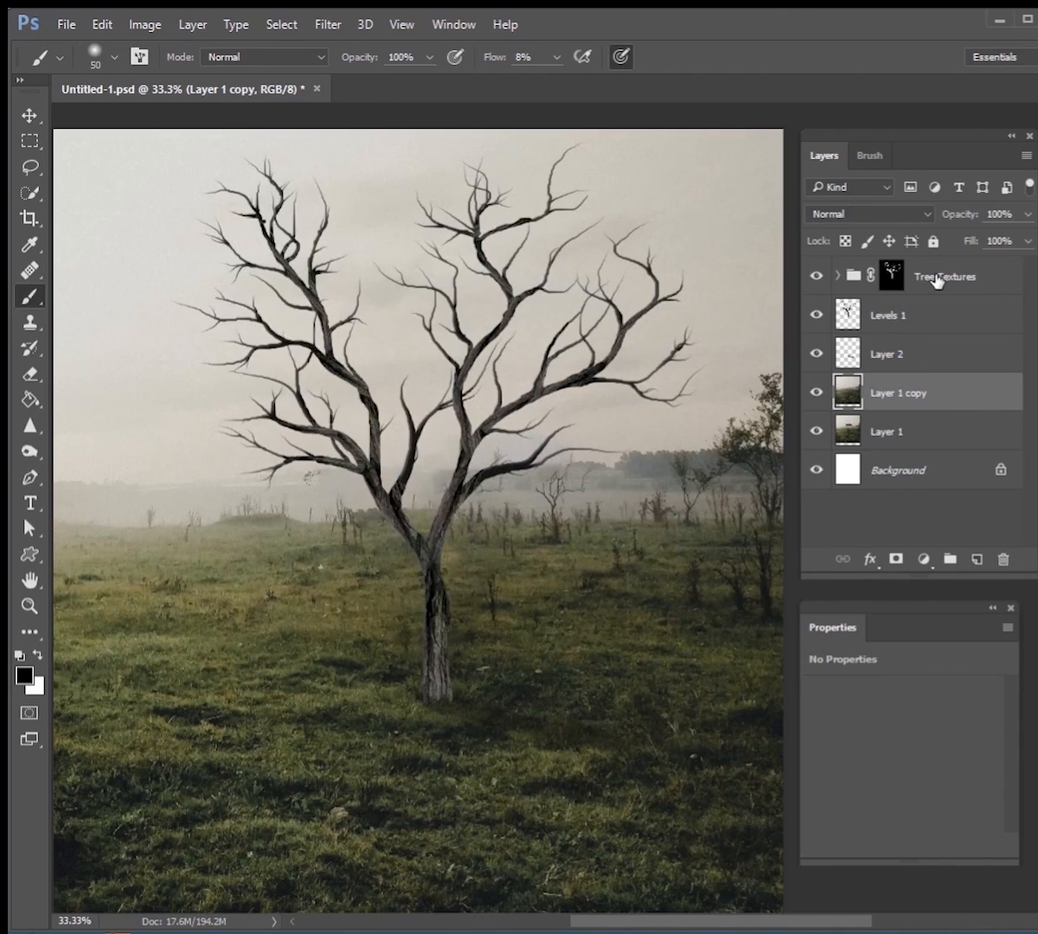
left_click(891, 275)
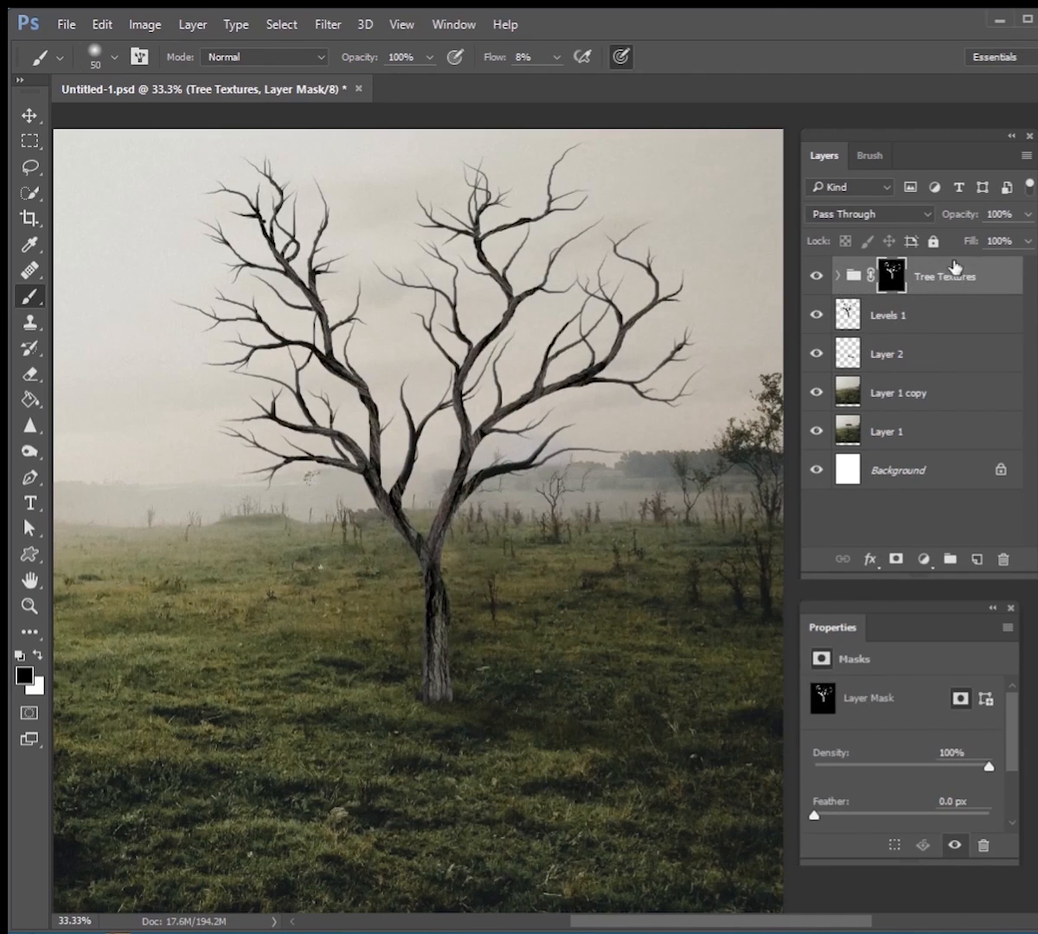
left_click_drag(1021, 242, 999, 242)
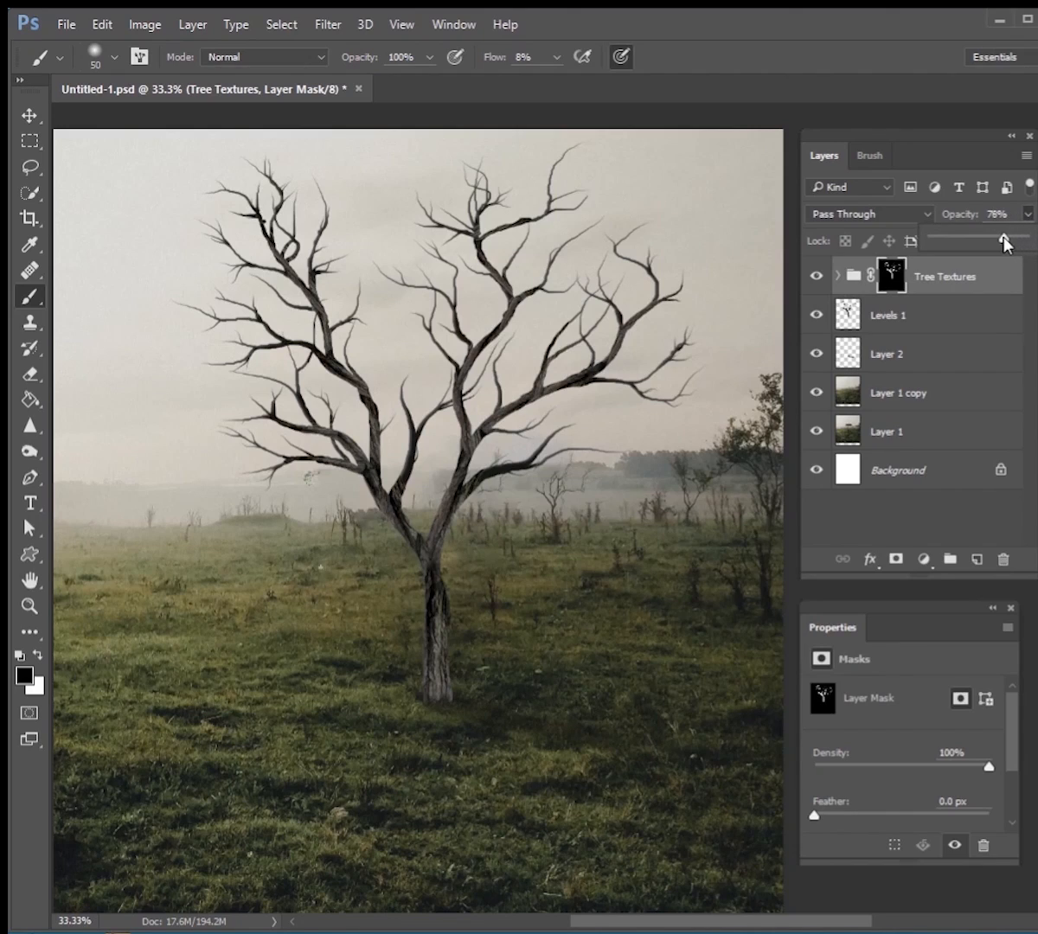
left_click_drag(1004, 238, 968, 239)
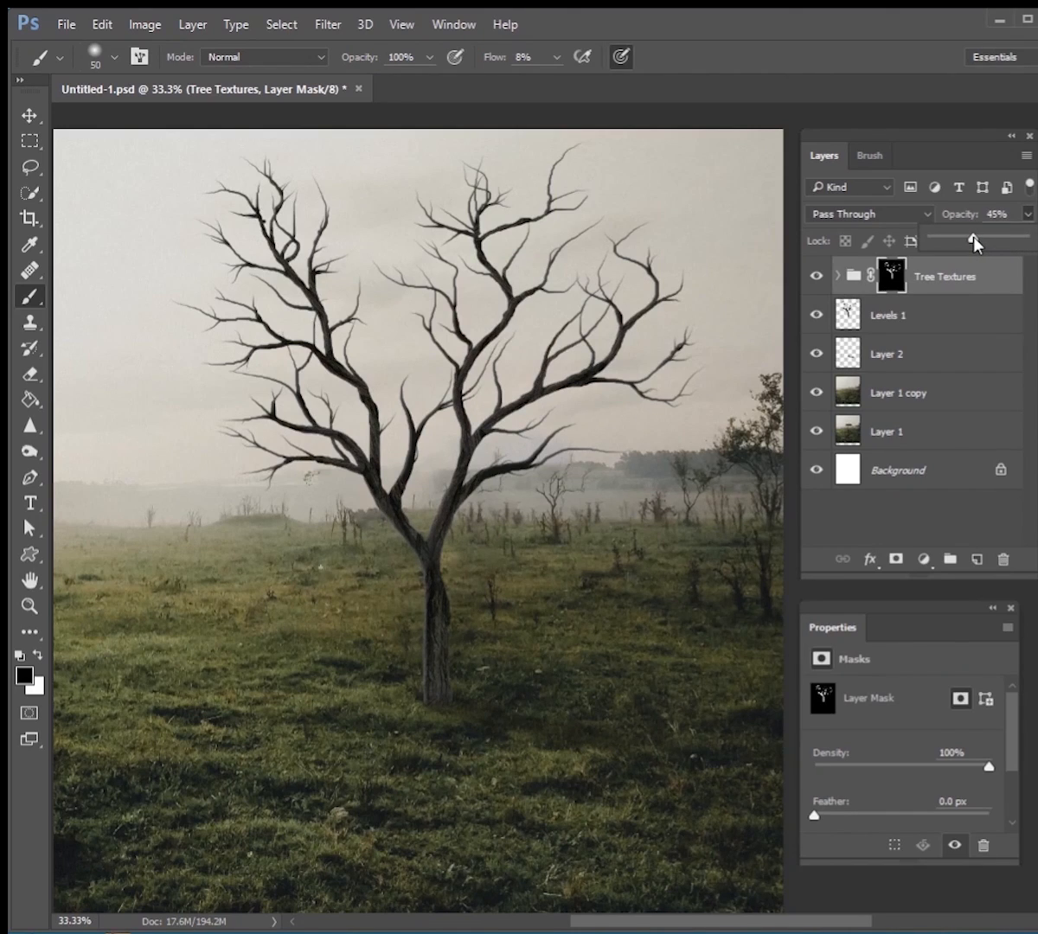
left_click_drag(971, 240, 979, 241)
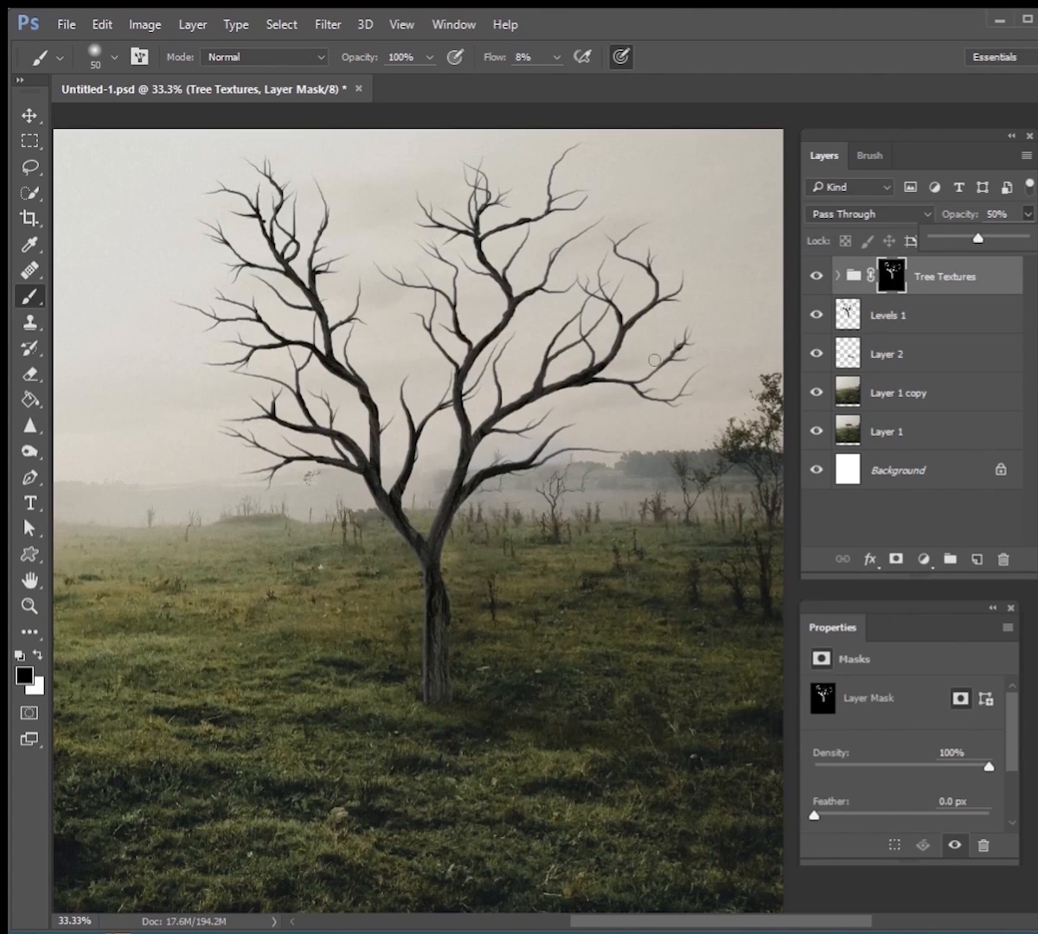
left_click(886, 314)
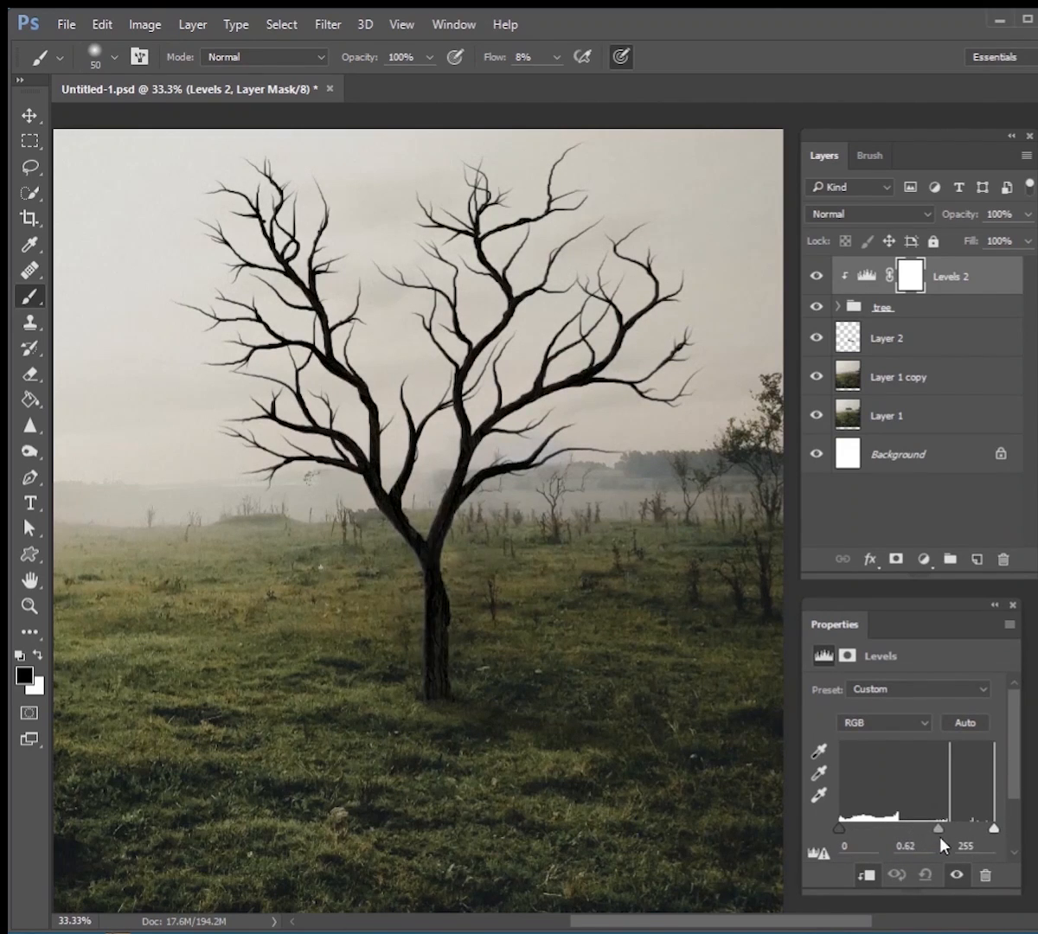
Ease the Levels midtones to 0.82 and select the Layer 1 copy photo layer
left_click_drag(925, 827, 942, 828)
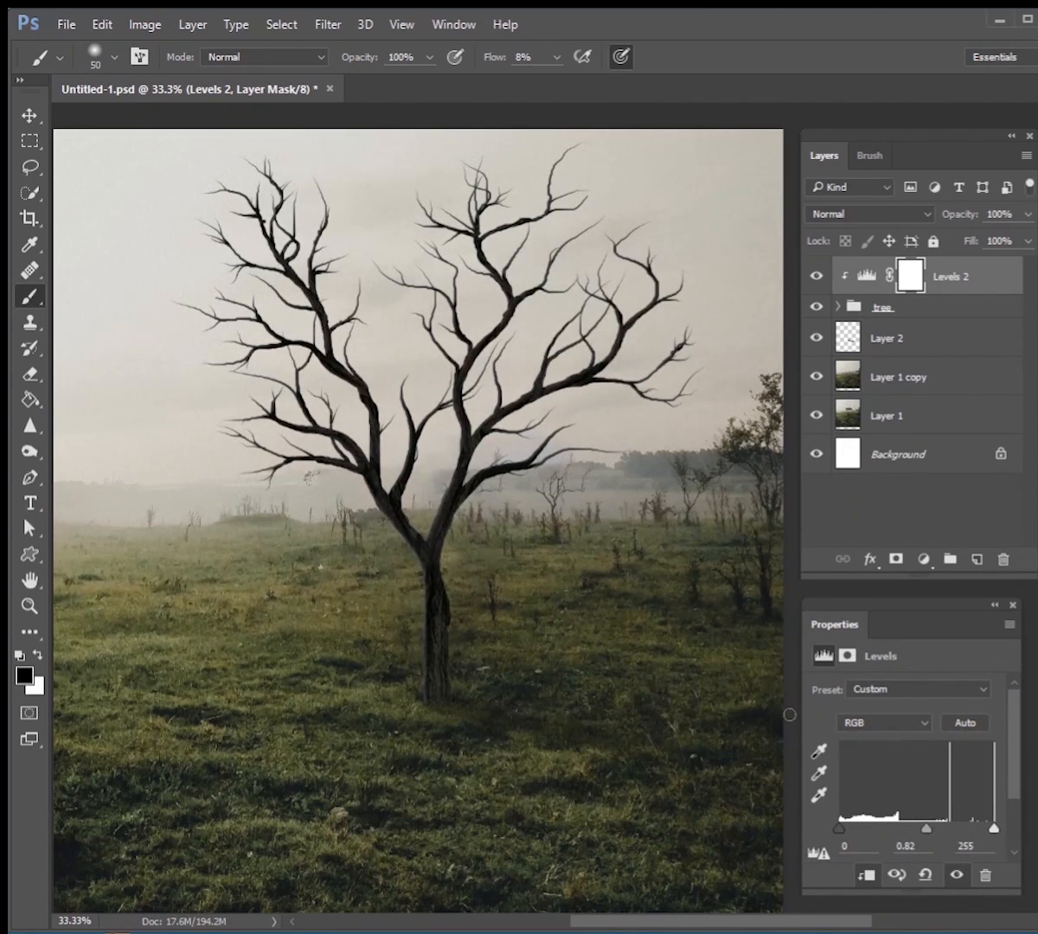
left_click(897, 375)
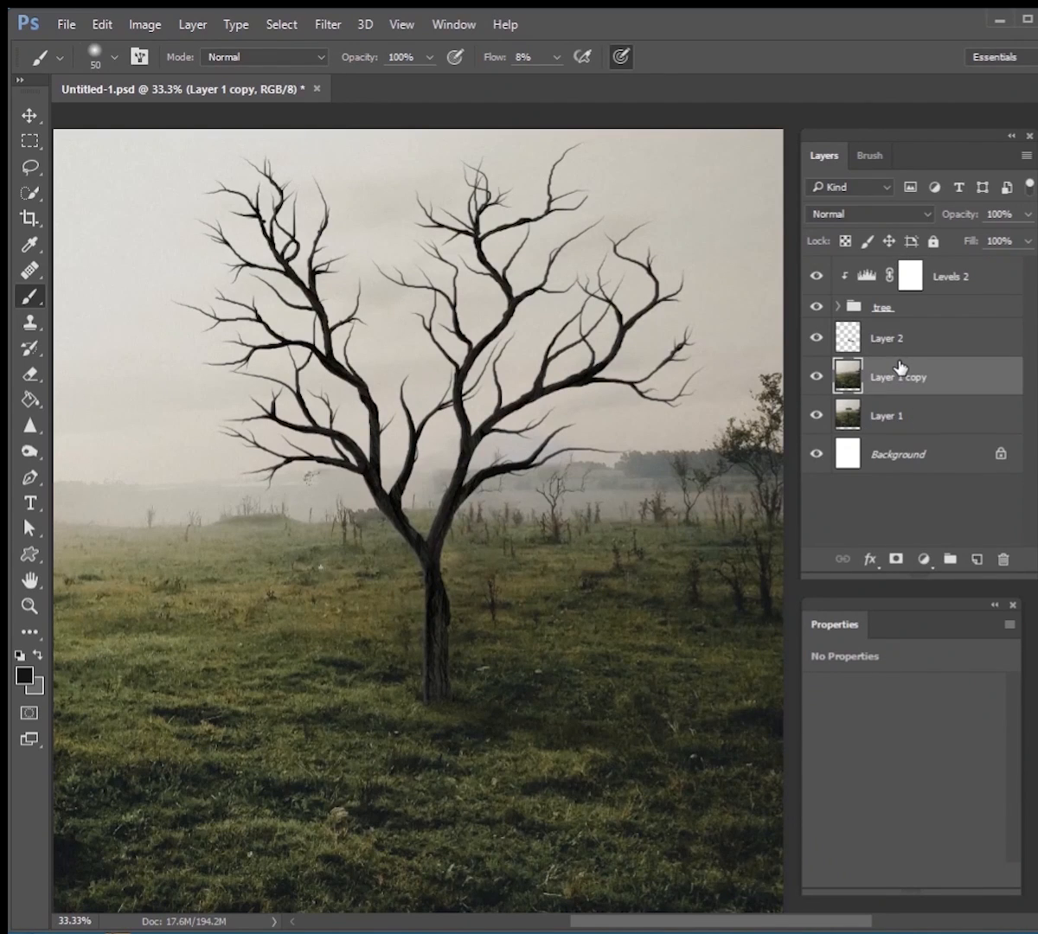